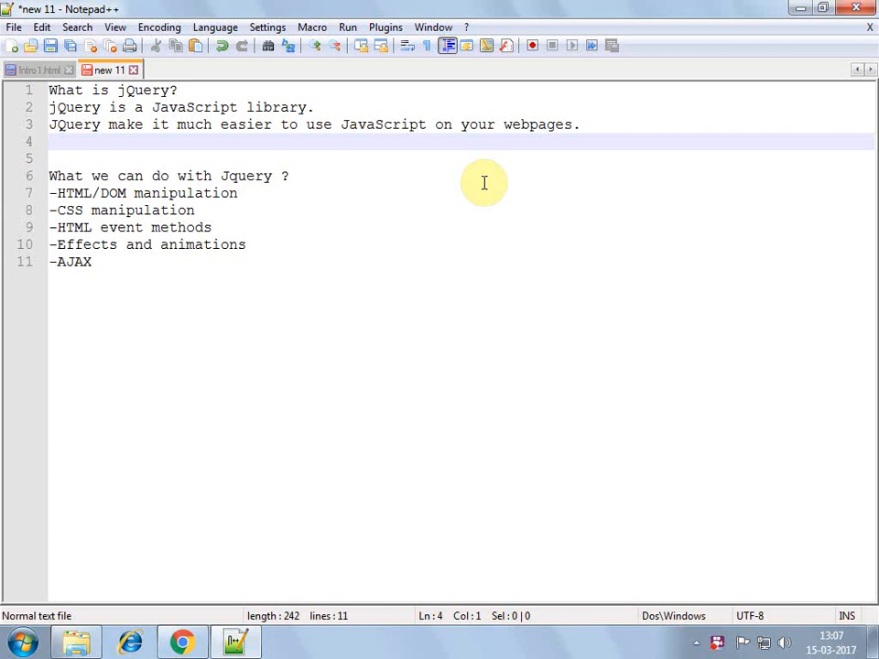
Add the line 'Supports saperation of concern.' as line 4 of the jQuery notes
{"action": "type", "text": "Su"}
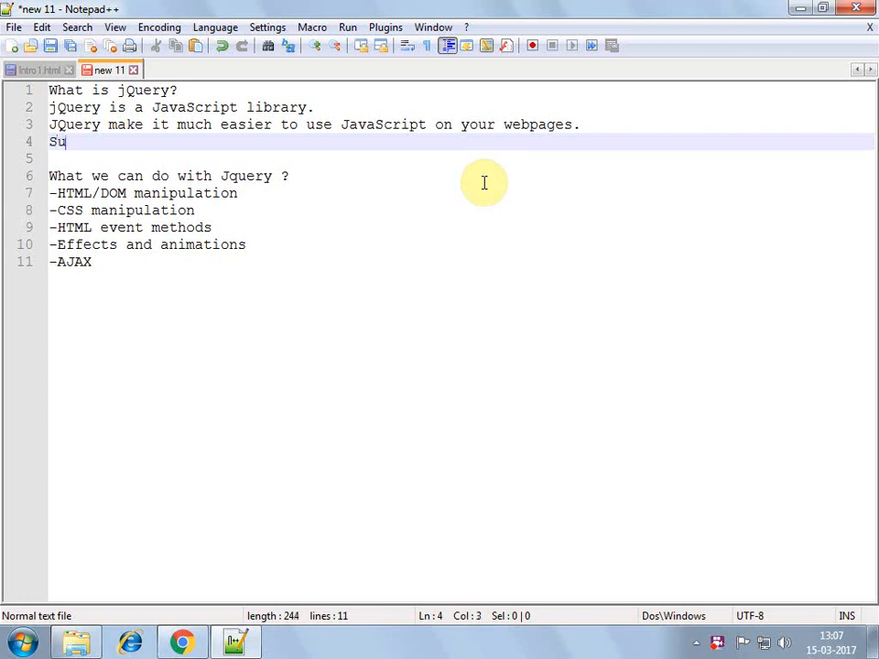
{"action": "type", "text": "pports"}
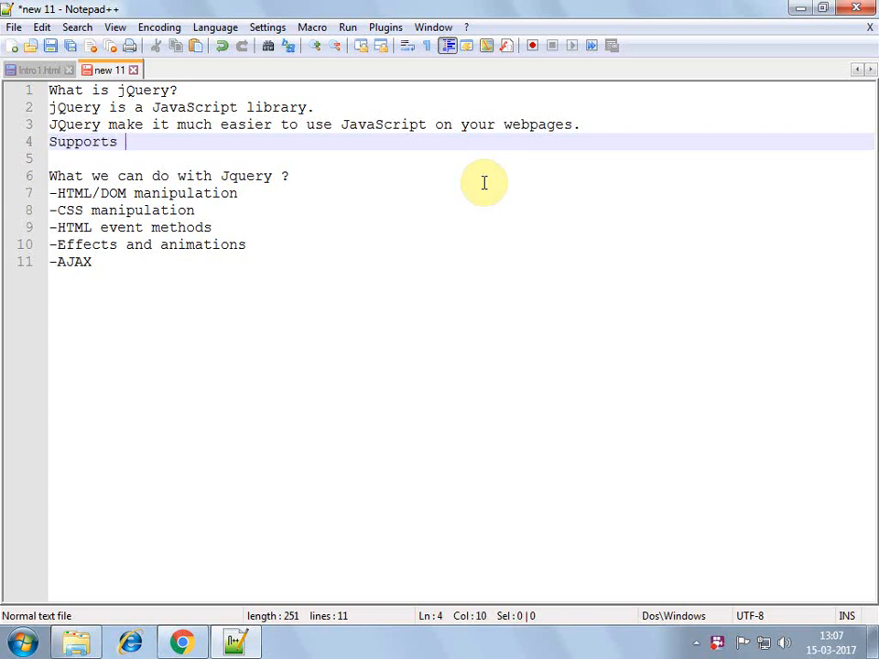
{"action": "type", "text": "saper"}
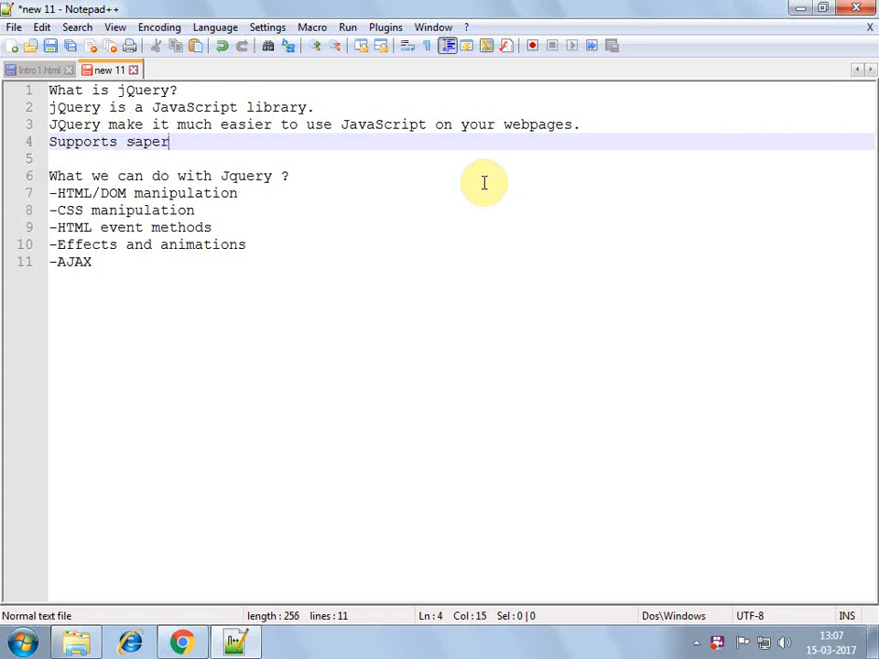
{"action": "type", "text": "ation of"}
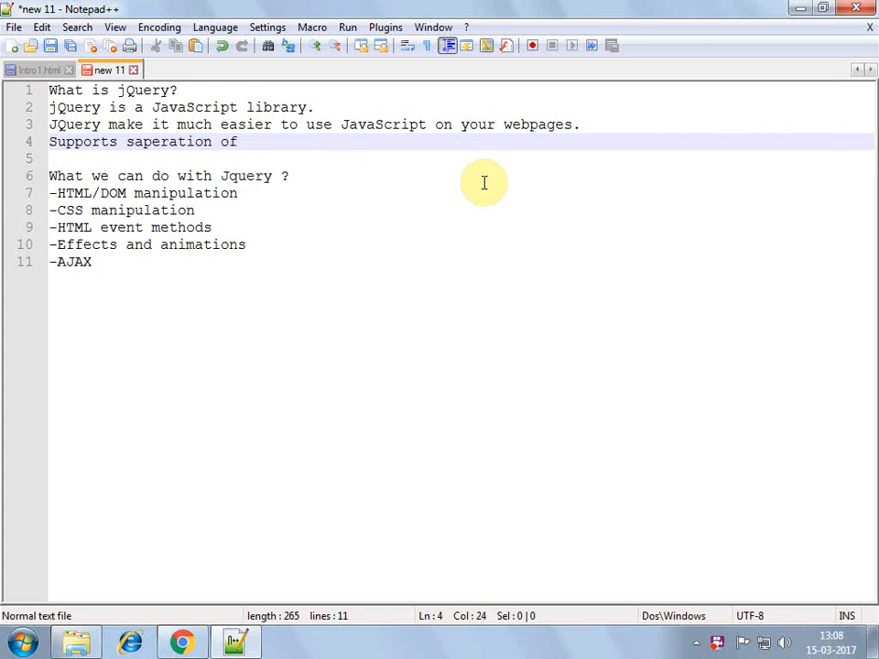
{"action": "type", "text": "concern"}
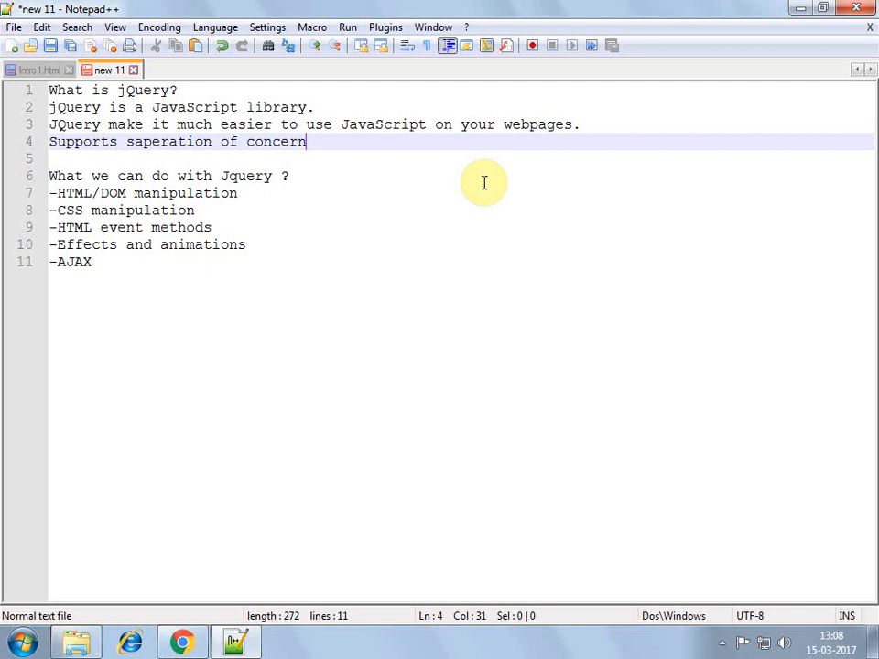
{"action": "type", "text": "."}
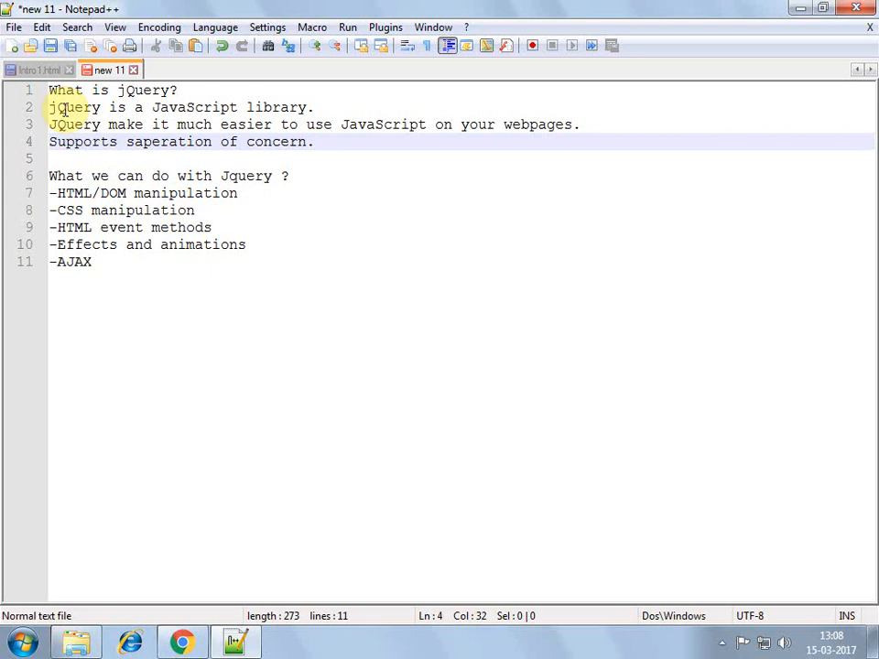
{"action": "left_click", "coordinate": [36, 68]}
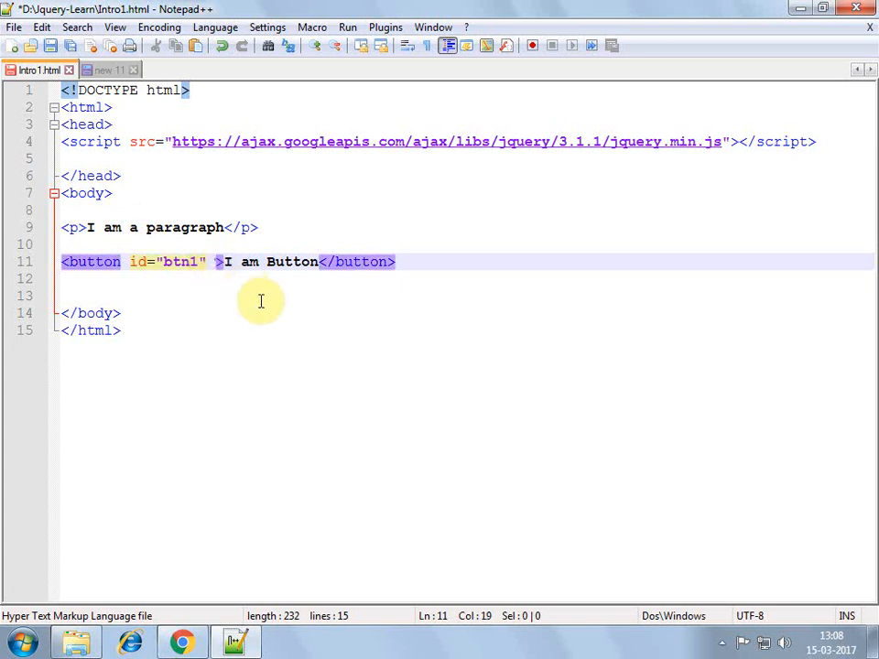
Remove the briefly typed onclick attribute and the stray space from the btn1 button tag
{"action": "type", "text": "onclick="}
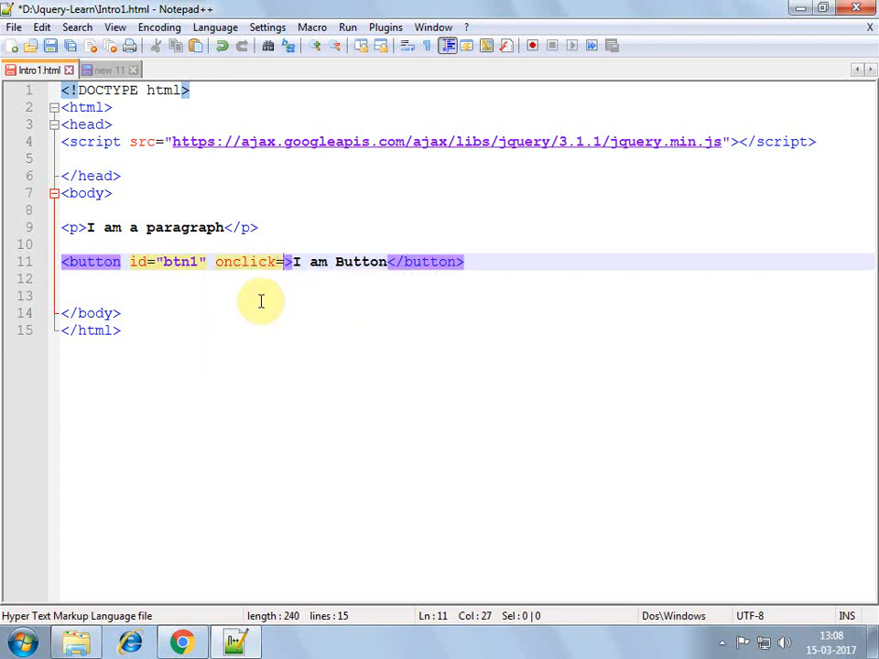
{"action": "type", "text": "\"dosome("}
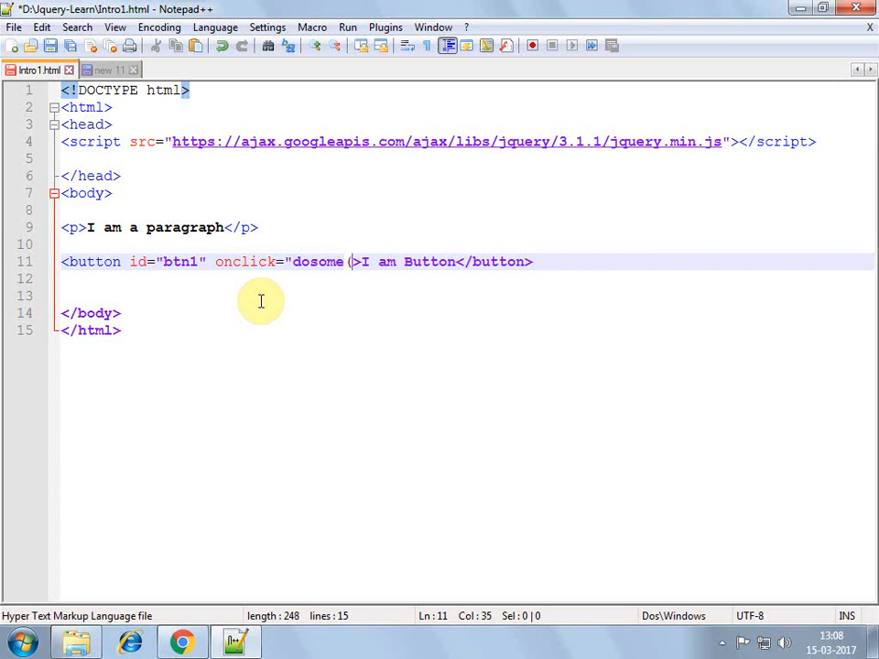
{"action": "type", "text": ")"}
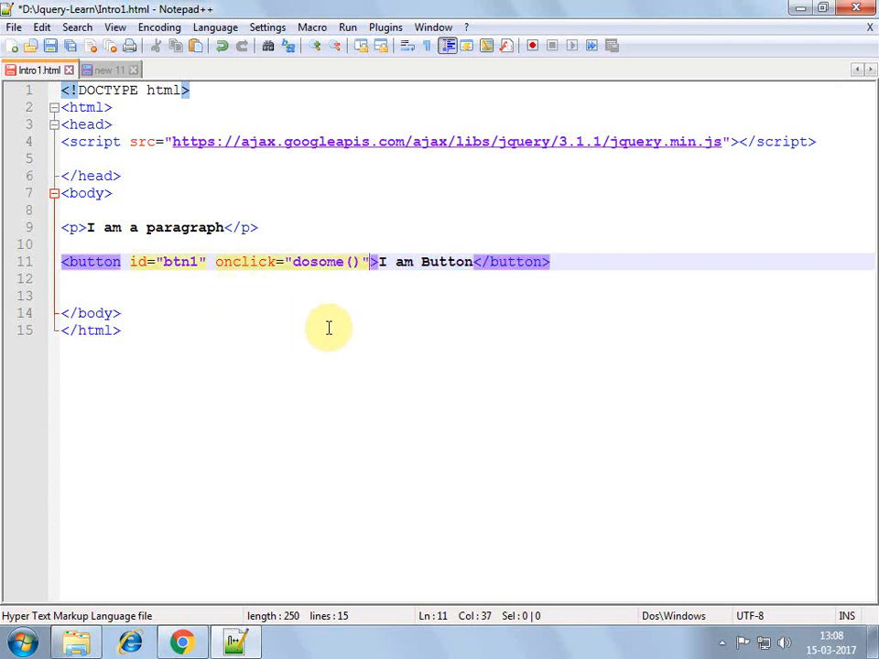
{"action": "mouse_move", "coordinate": [224, 265]}
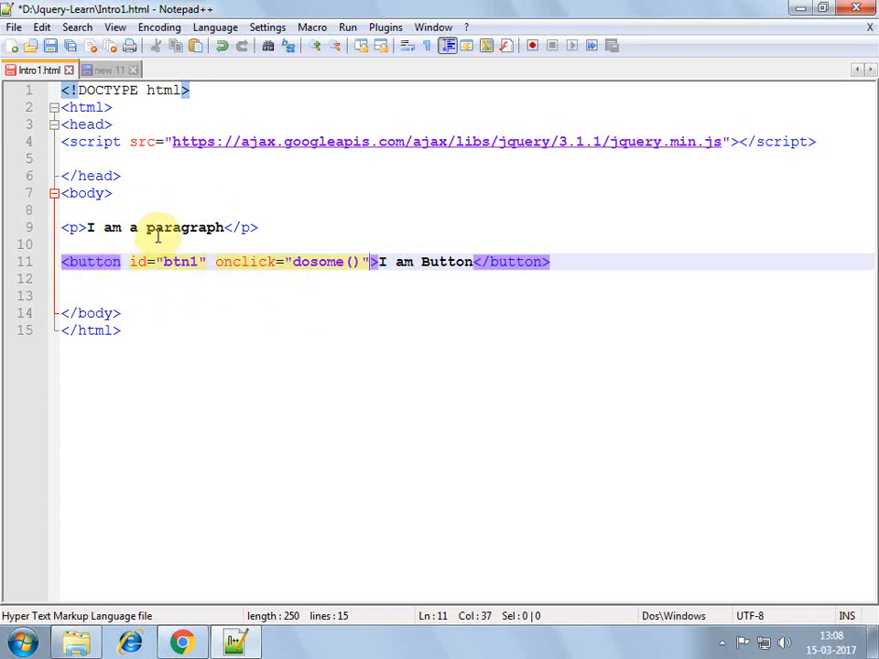
{"action": "left_click", "coordinate": [225, 263]}
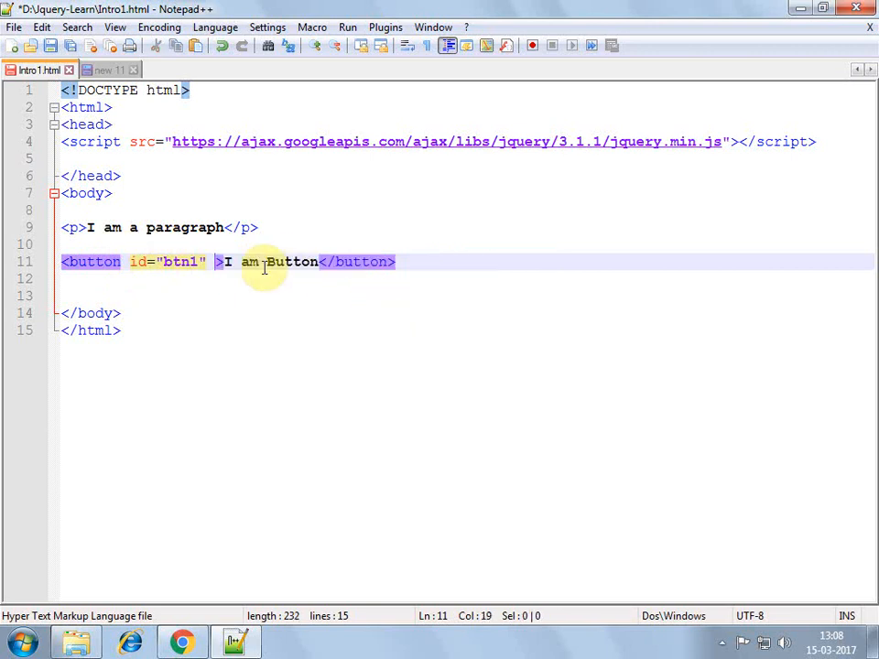
{"action": "key", "text": "Backspace"}
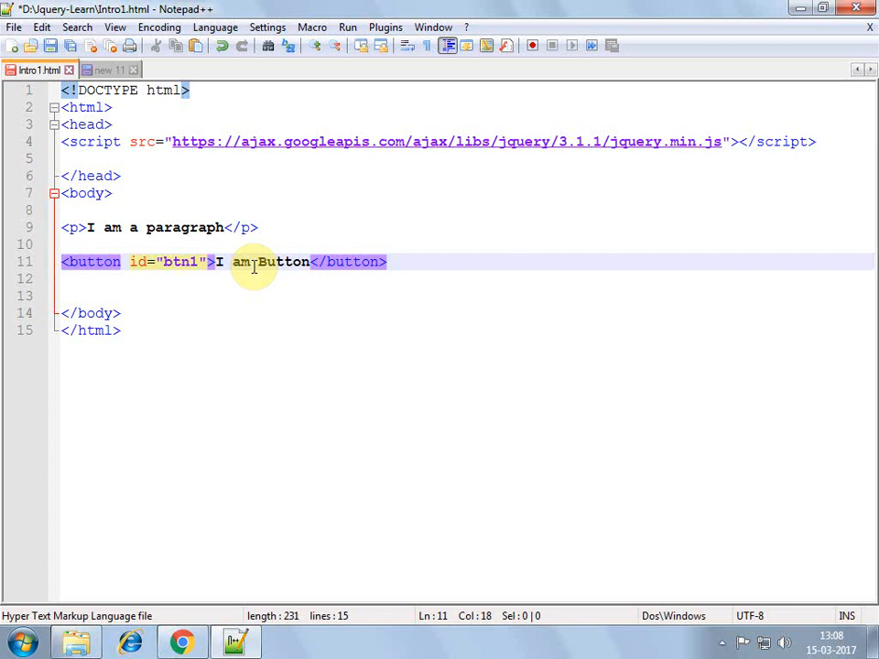
{"action": "mouse_move", "coordinate": [213, 212]}
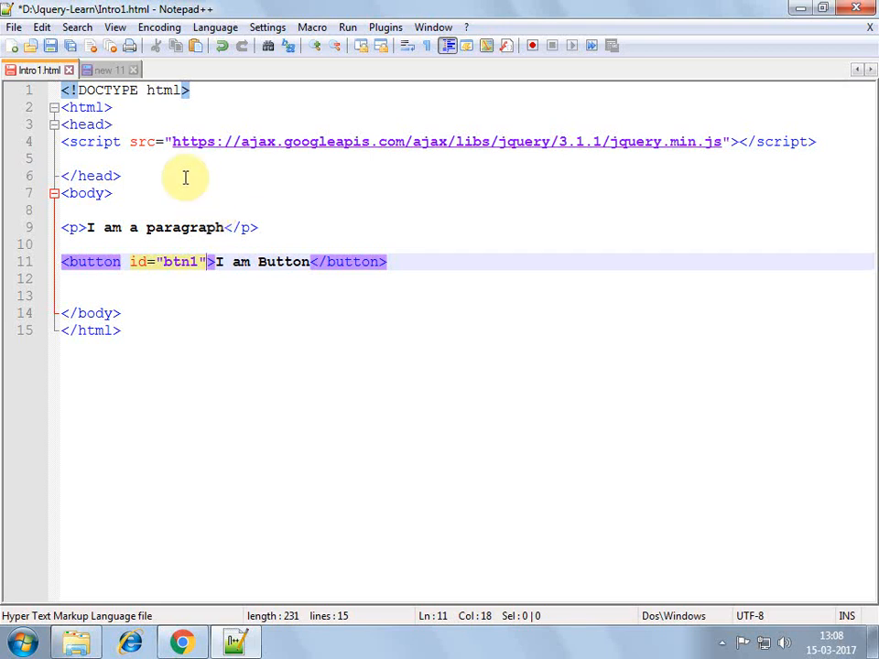
Review the jQuery notes list of DOM, CSS, events, effects and AJAX, highlighting 'AJAX'
{"action": "left_click", "coordinate": [108, 69]}
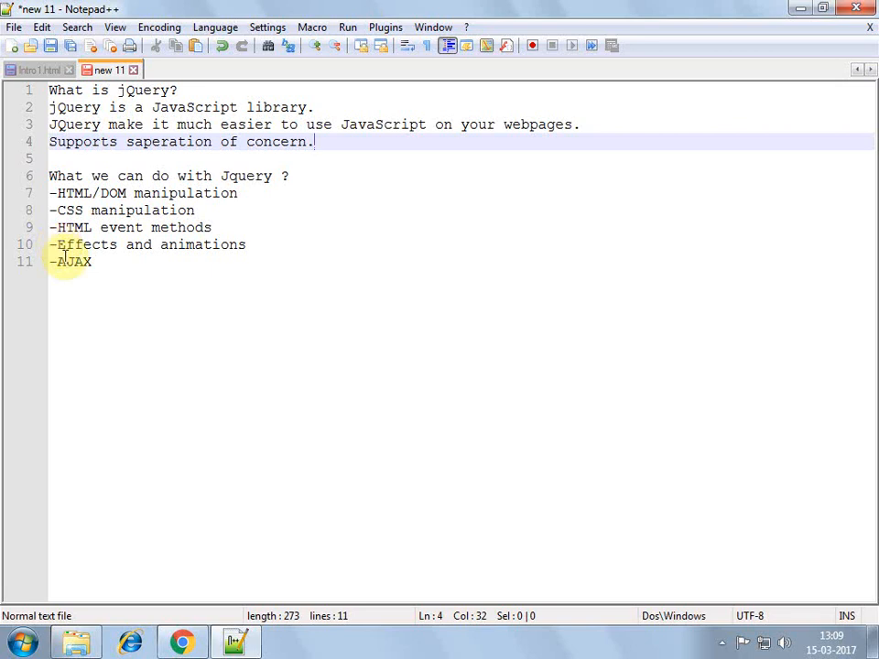
{"action": "double_click", "coordinate": [71, 262]}
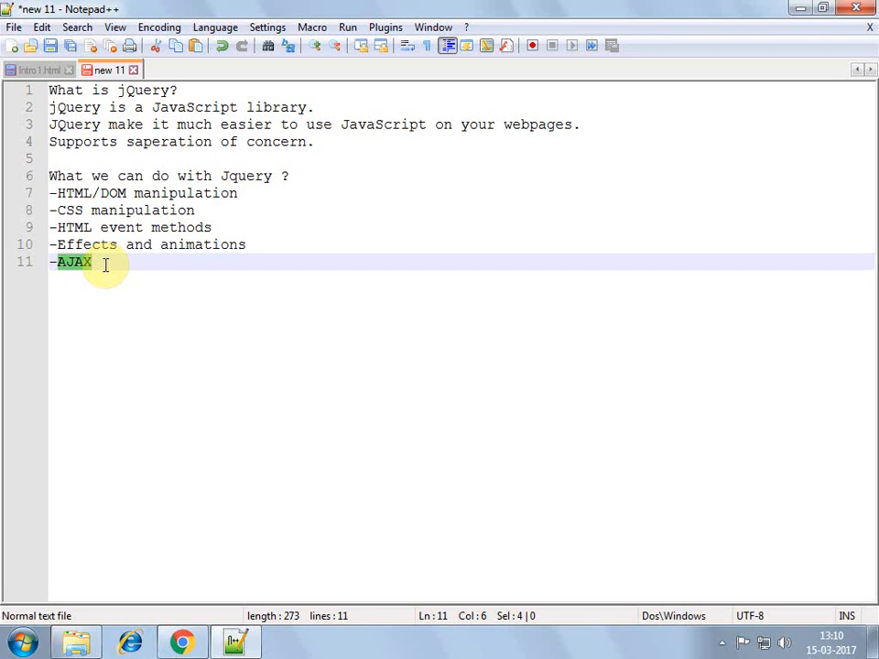
{"action": "left_click", "coordinate": [101, 265]}
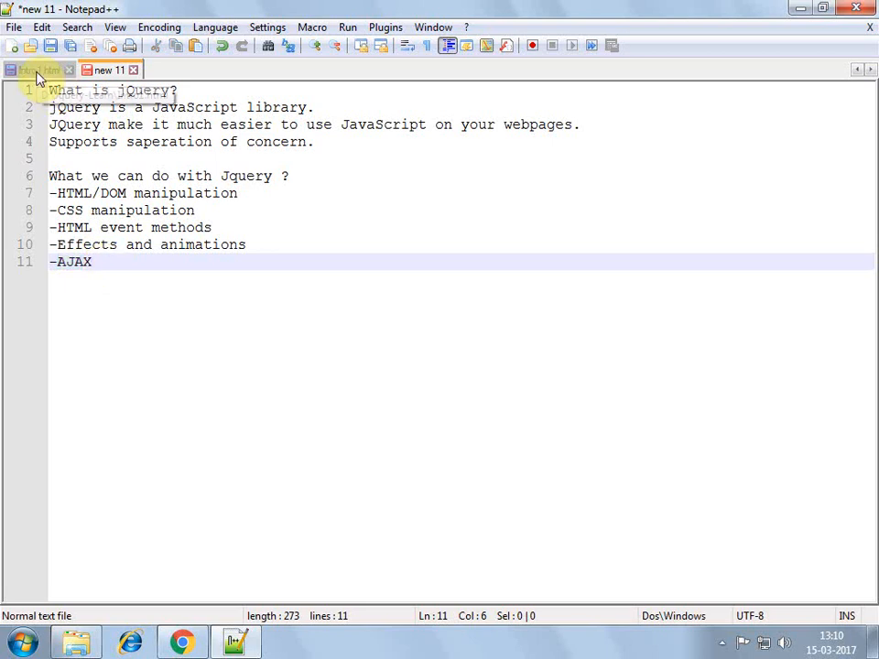
Inspect the jQuery script include line in Intro1.html's head
{"action": "left_click", "coordinate": [37, 71]}
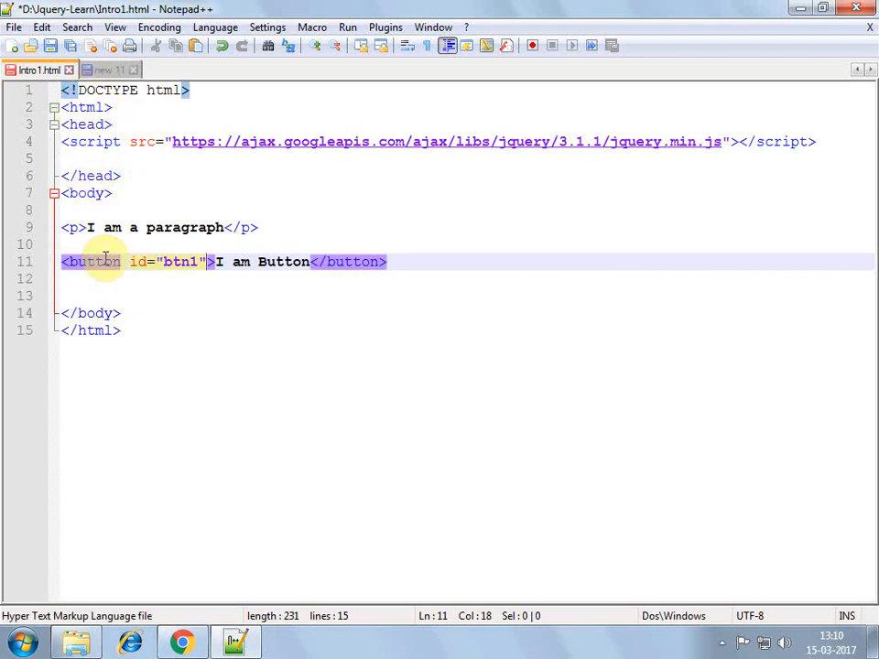
{"action": "mouse_move", "coordinate": [117, 286]}
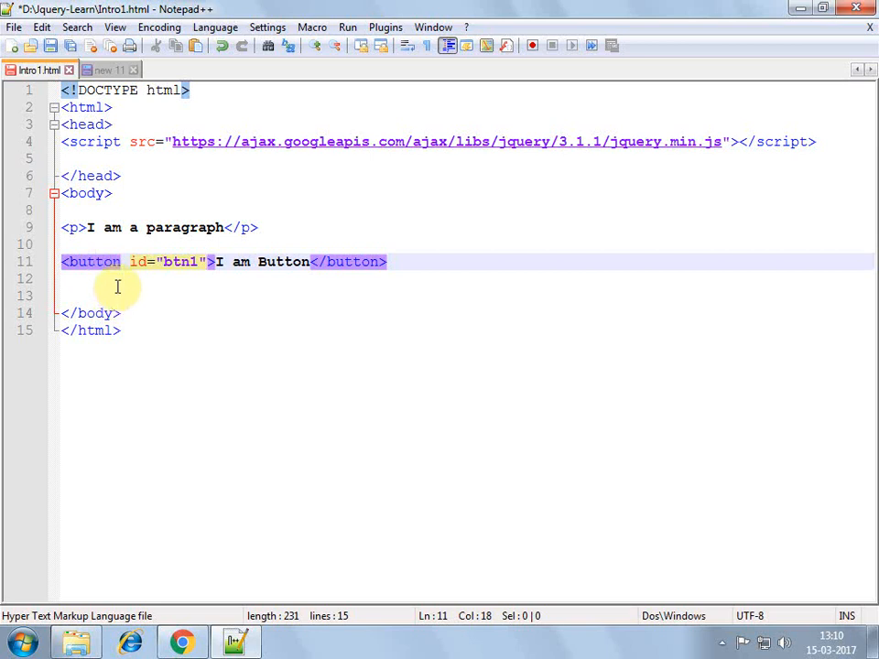
{"action": "mouse_move", "coordinate": [85, 158]}
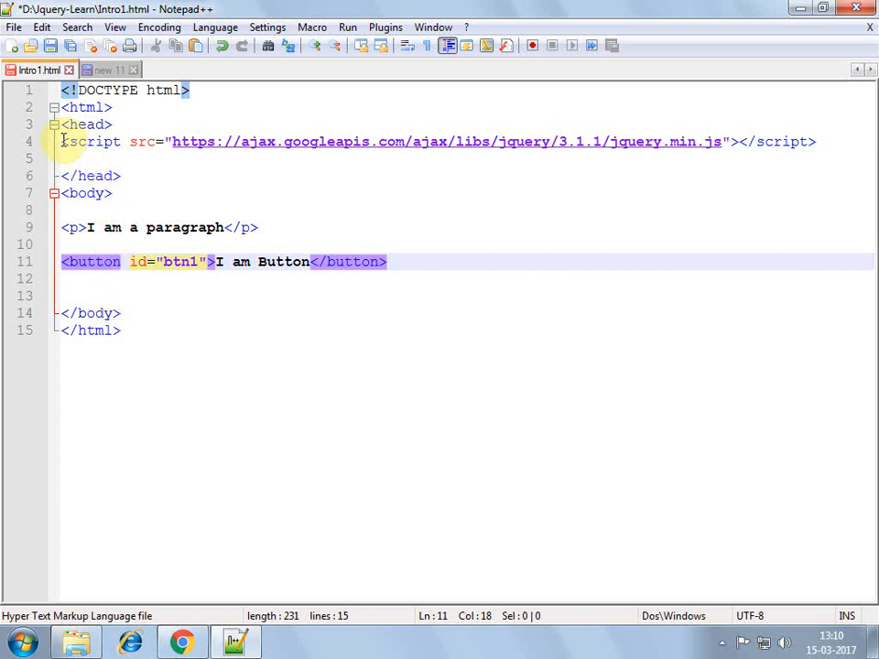
{"action": "left_click", "coordinate": [64, 141]}
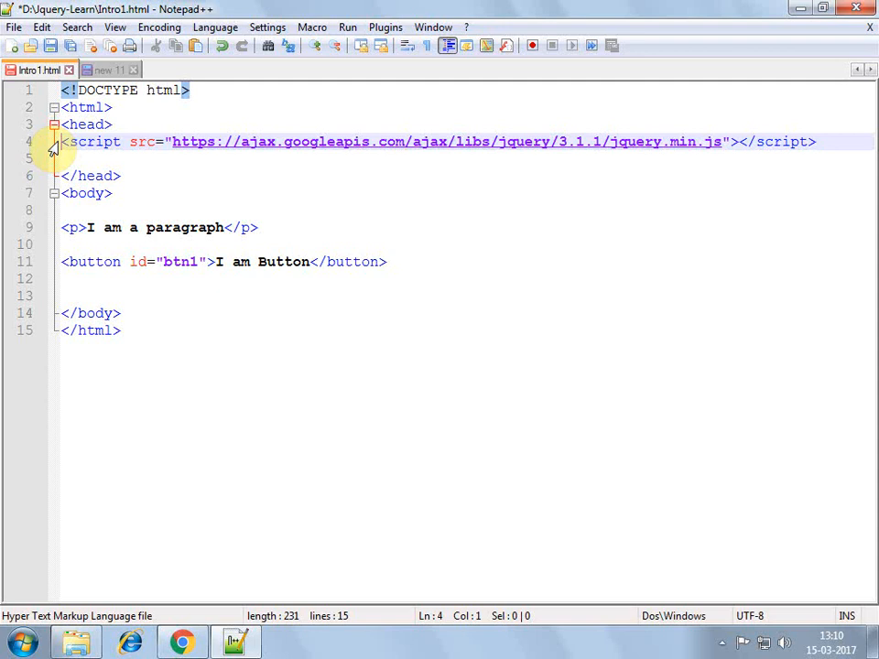
{"action": "mouse_move", "coordinate": [240, 147]}
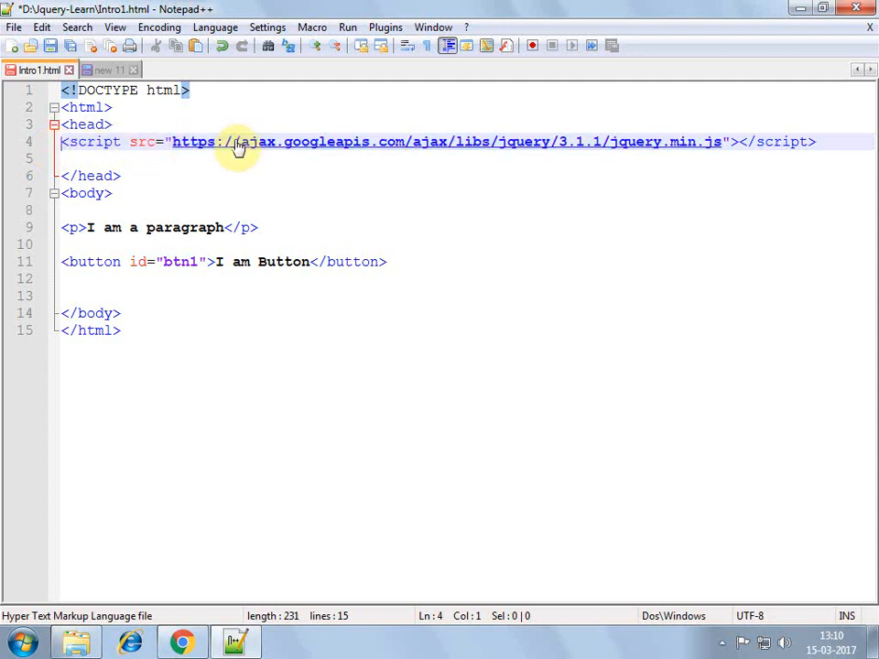
{"action": "mouse_move", "coordinate": [476, 145]}
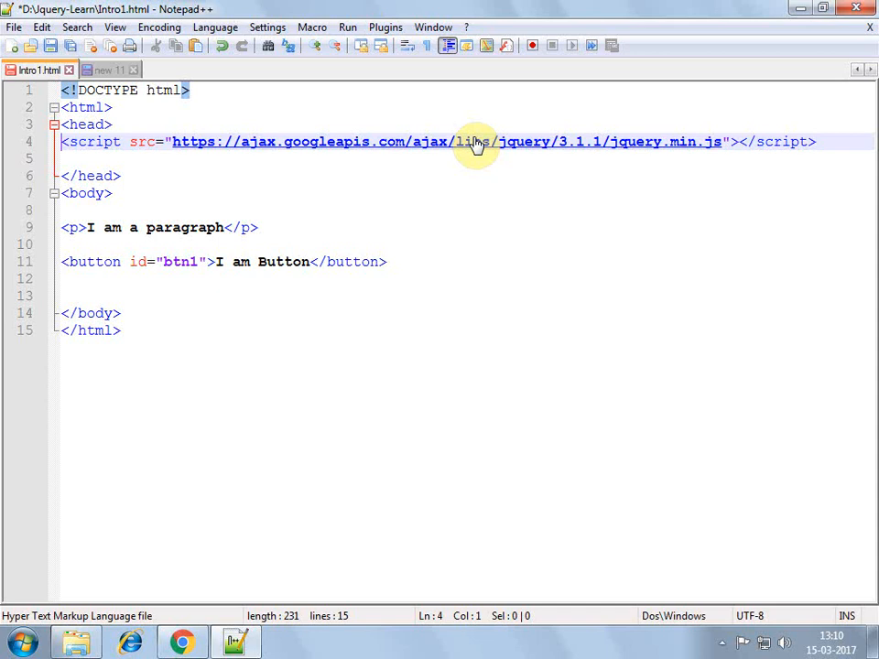
{"action": "mouse_move", "coordinate": [444, 170]}
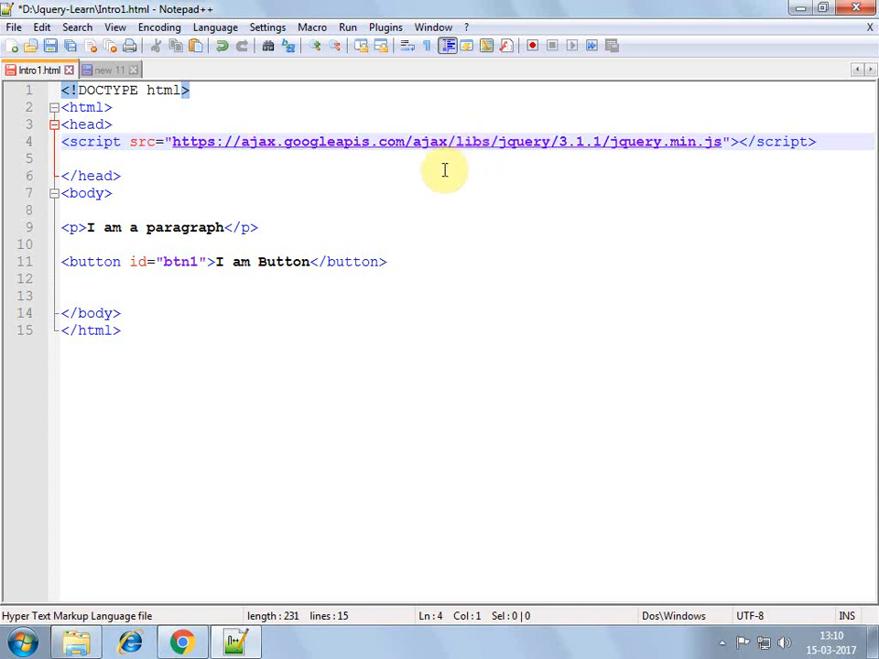
{"action": "mouse_move", "coordinate": [422, 171]}
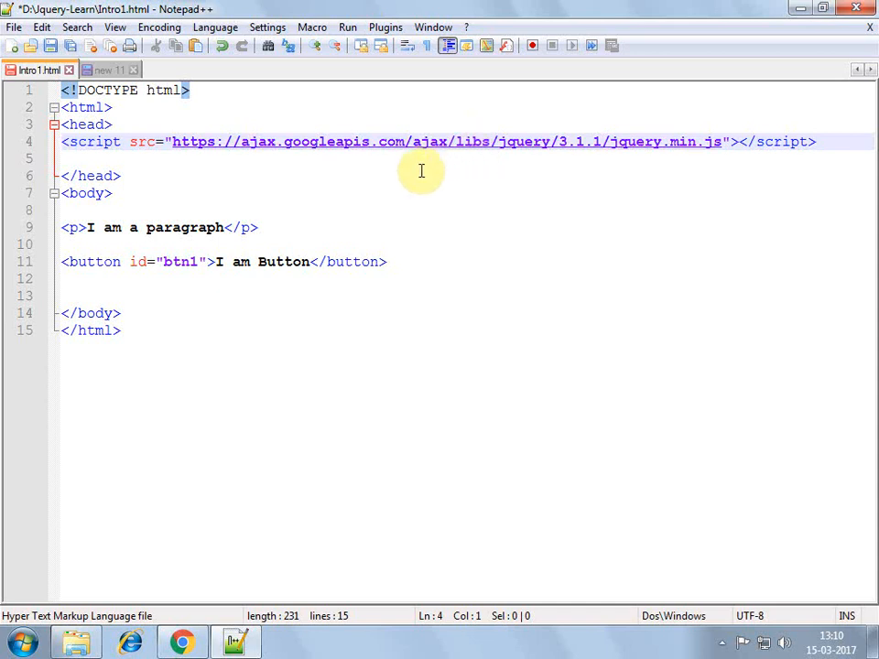
{"action": "mouse_move", "coordinate": [418, 168]}
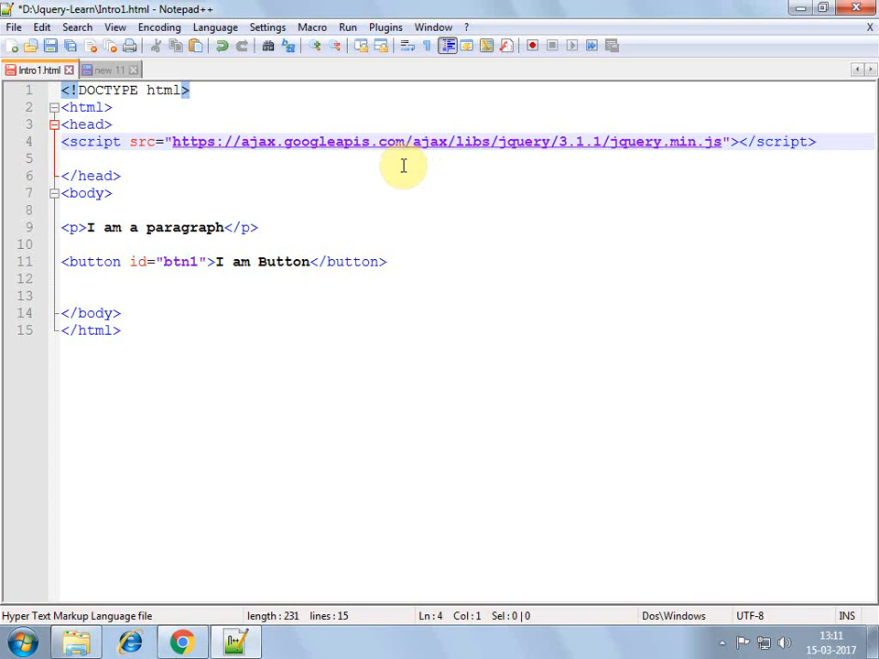
{"action": "mouse_move", "coordinate": [262, 176]}
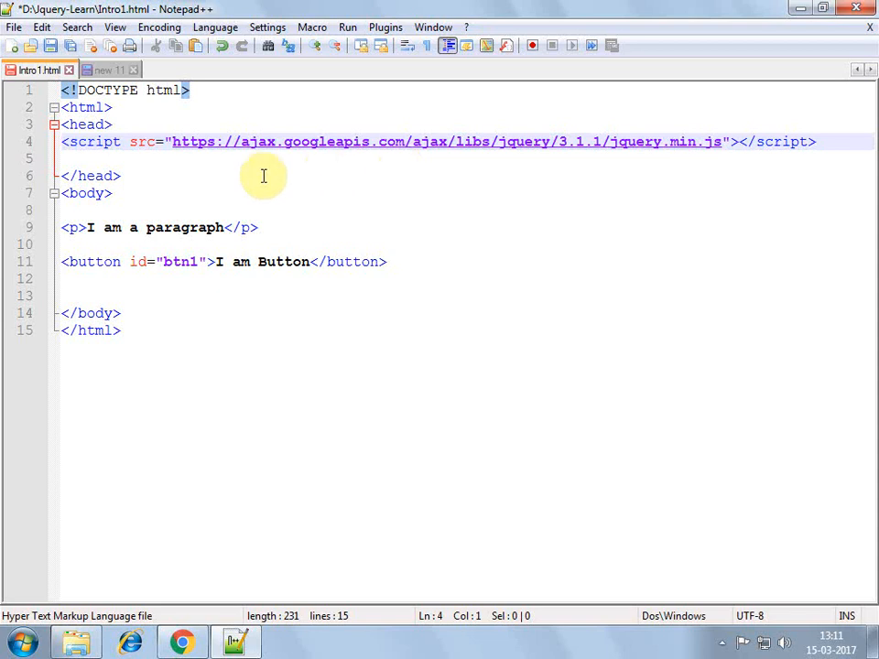
{"action": "mouse_move", "coordinate": [193, 218]}
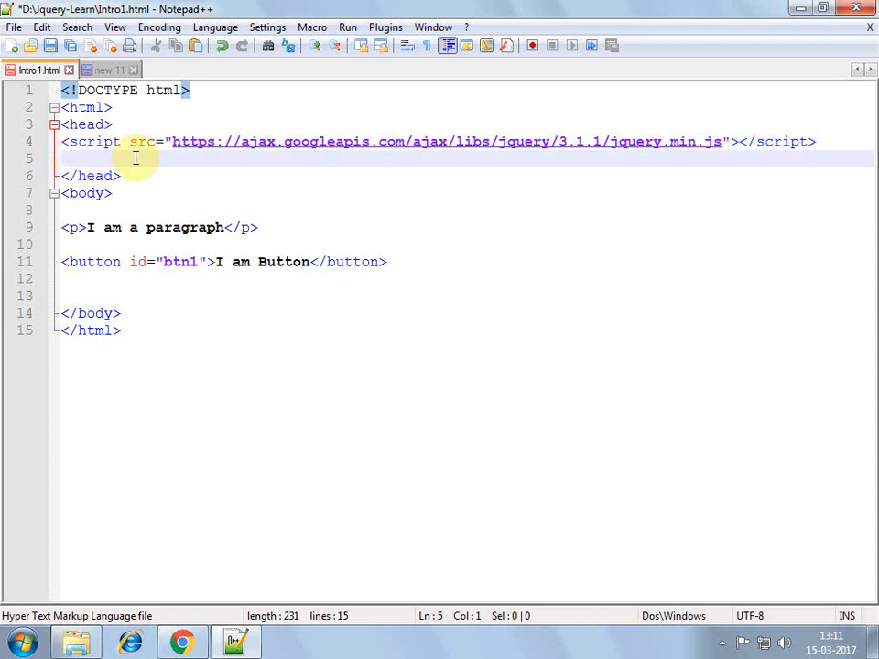
Add a second script block holding an unfinished $(document).ready( call closed with );
{"action": "type", "text": "<scrip"}
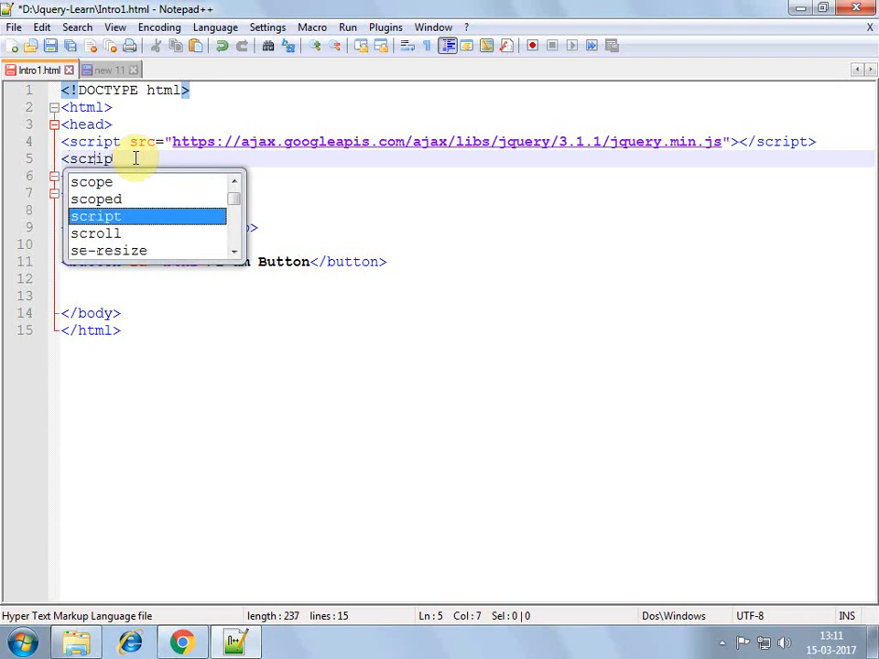
{"action": "key", "text": "Enter"}
{"action": "type", "text": "</script>"}
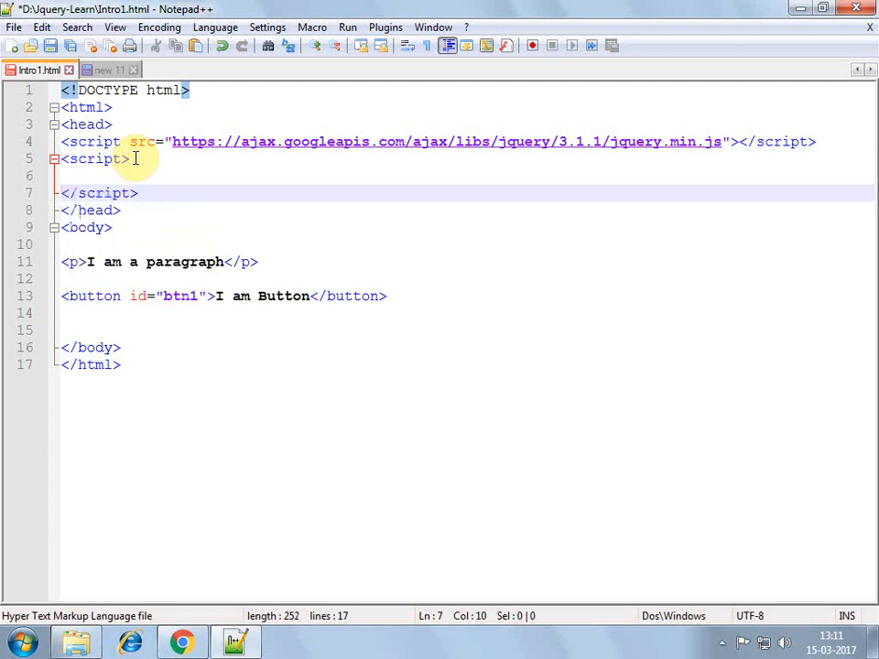
{"action": "left_click", "coordinate": [108, 175]}
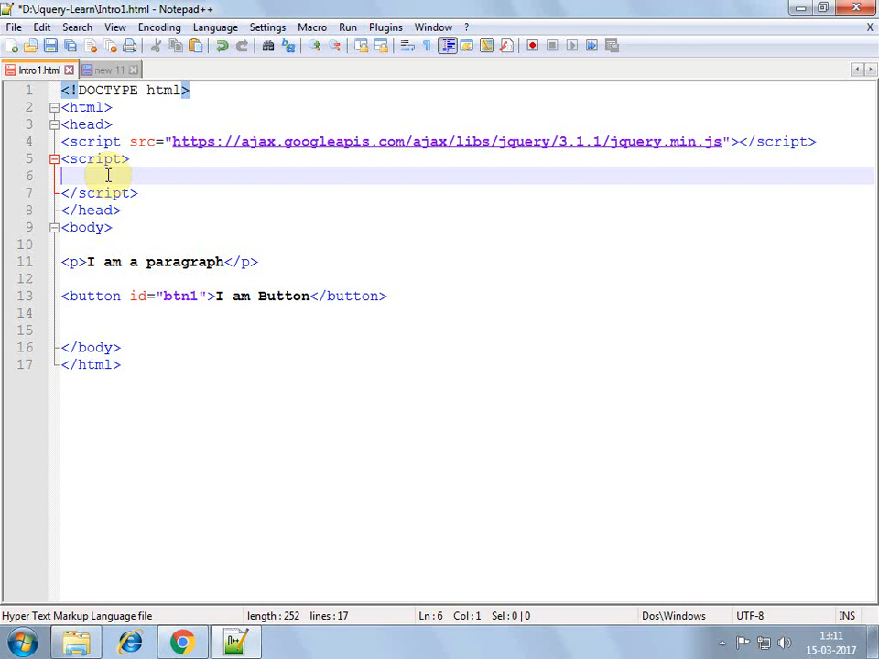
{"action": "type", "text": "$"}
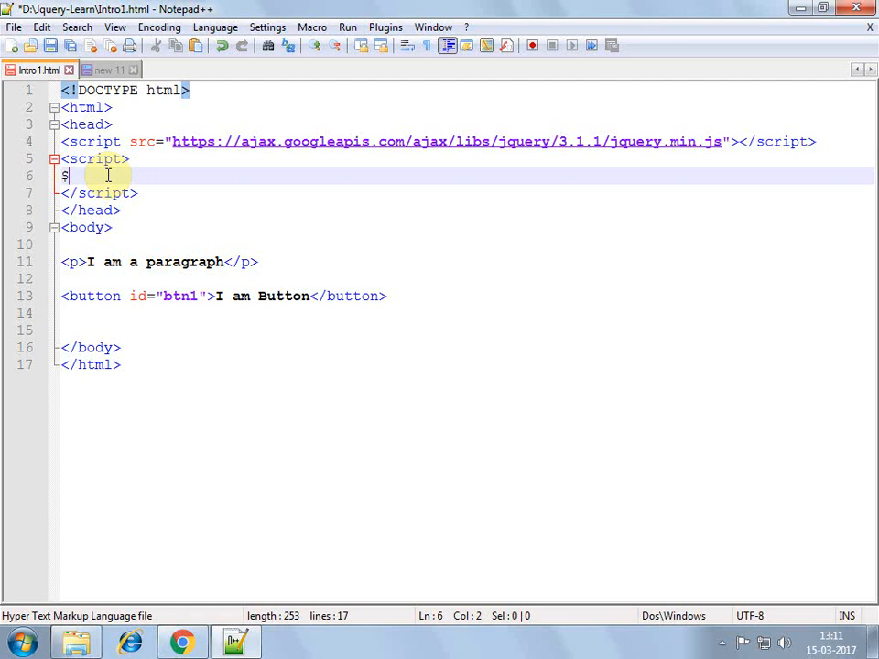
{"action": "type", "text": "(du)"}
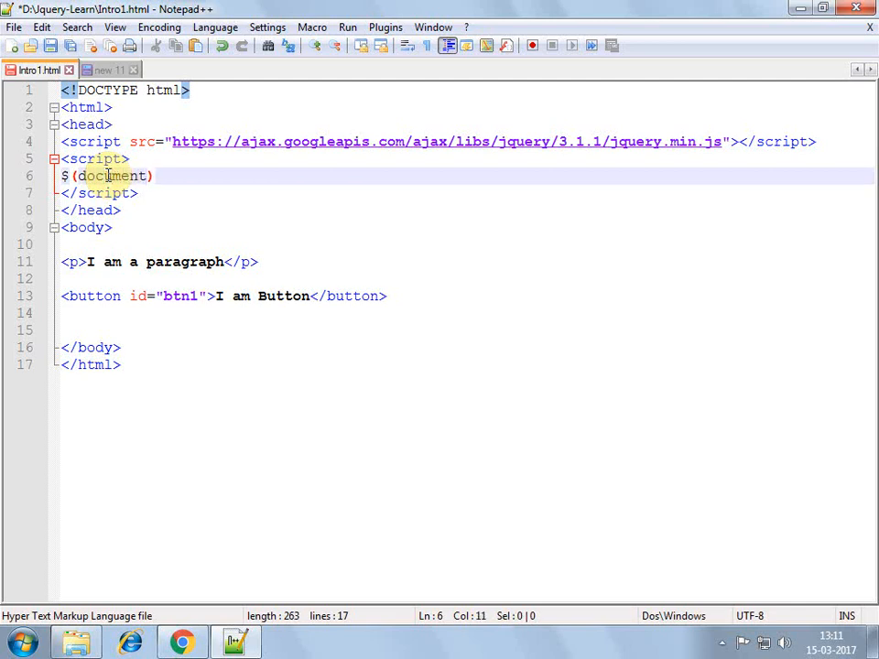
{"action": "type", "text": ".ready"}
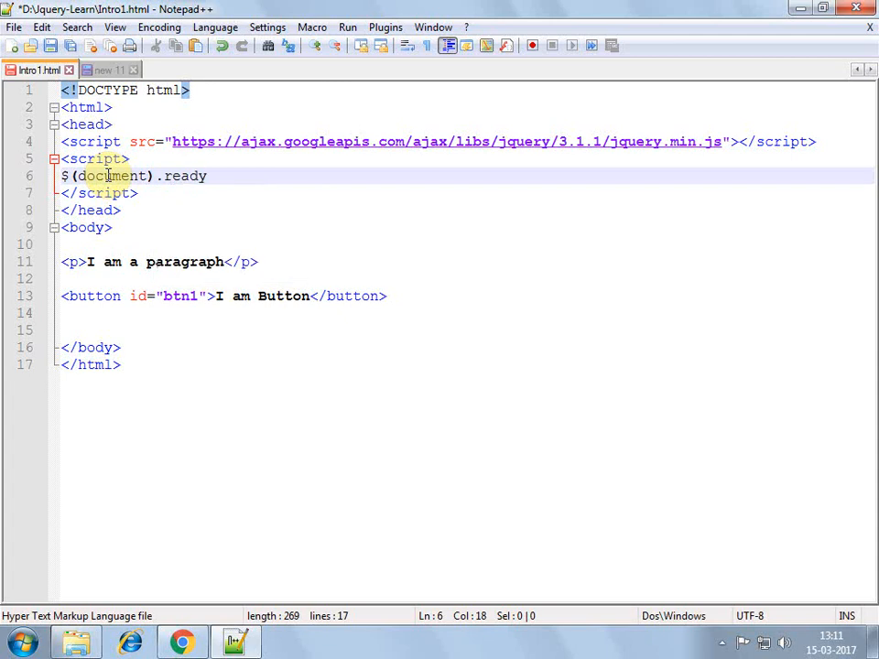
{"action": "type", "text": "()"}
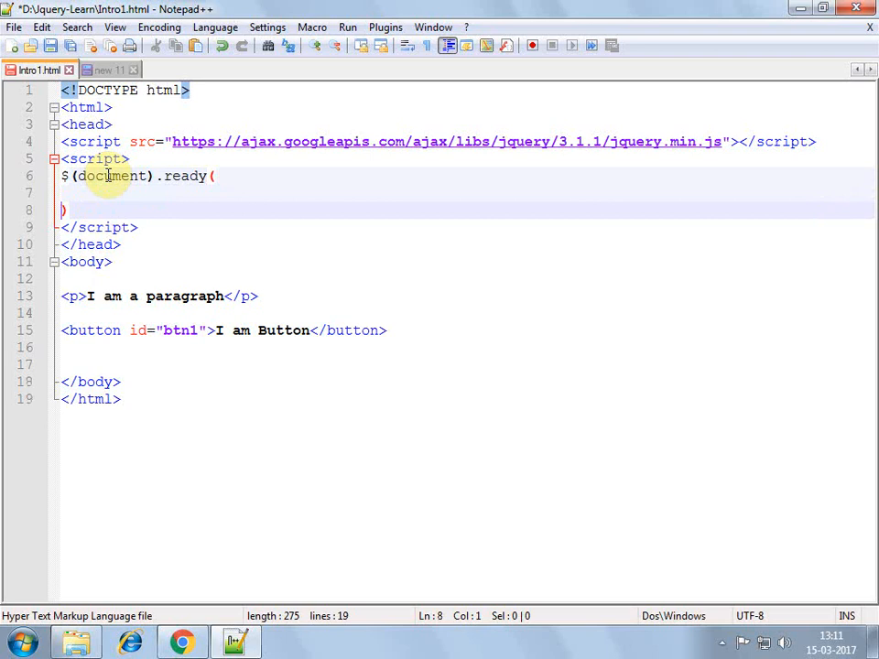
{"action": "type", "text": ";"}
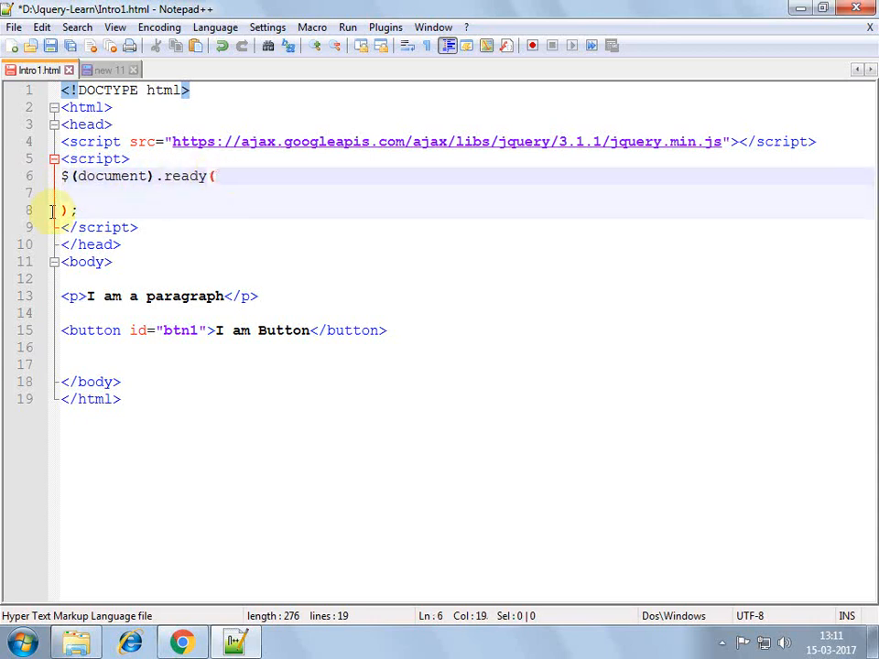
{"action": "mouse_move", "coordinate": [153, 212]}
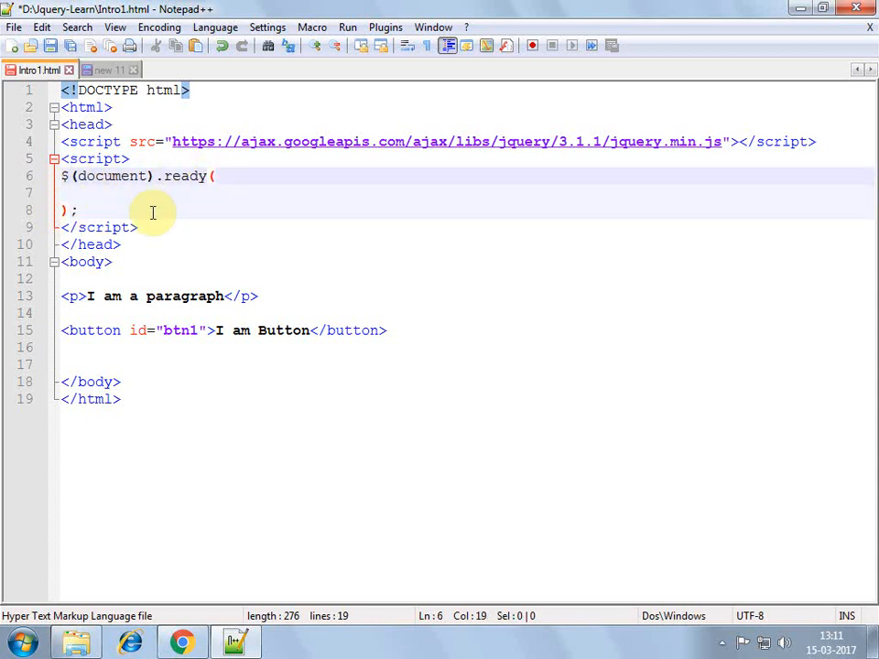
Give the ready call a function(){ body containing alert("hello")
{"action": "type", "text": "func"}
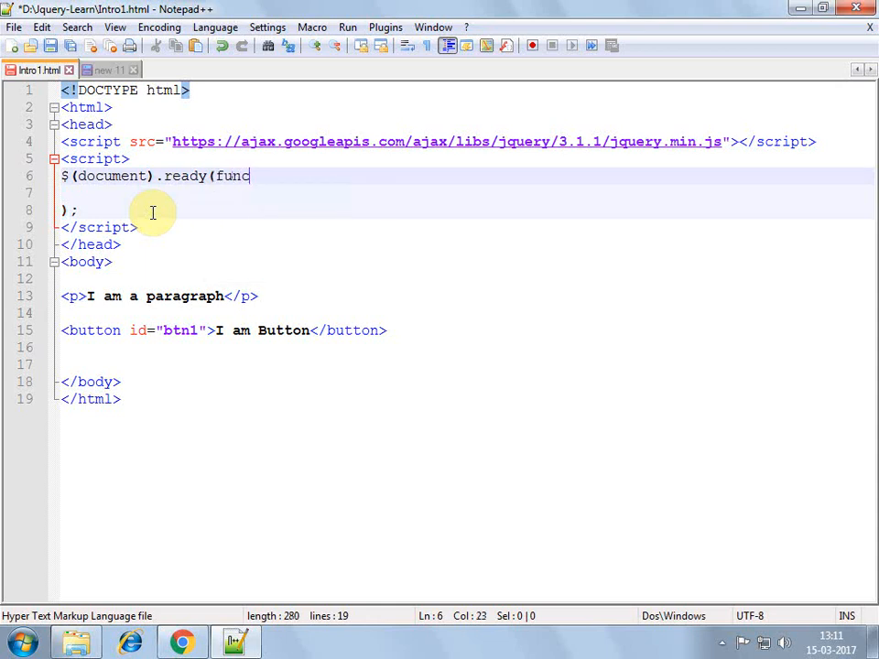
{"action": "type", "text": "tion(){"}
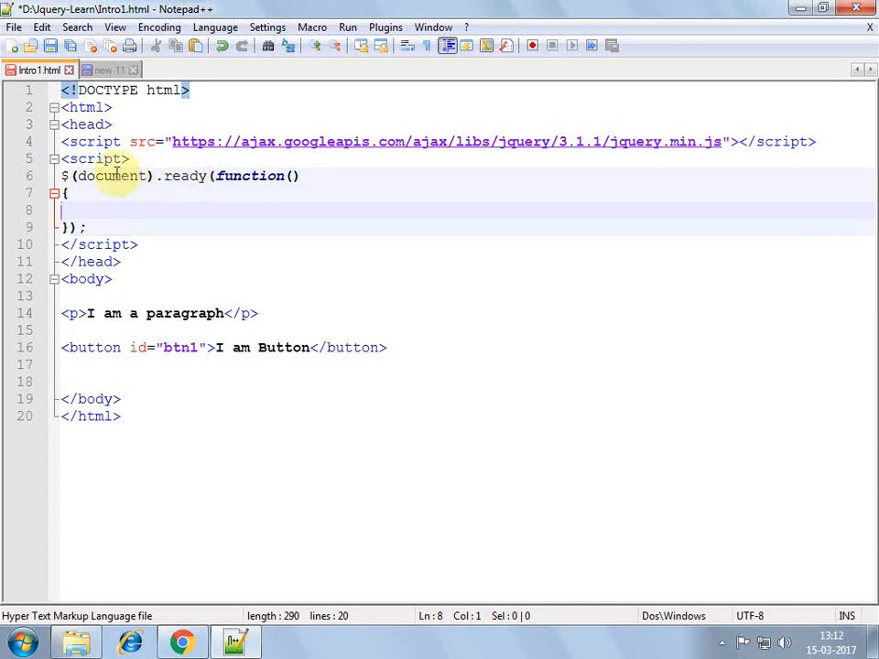
{"action": "mouse_move", "coordinate": [64, 359]}
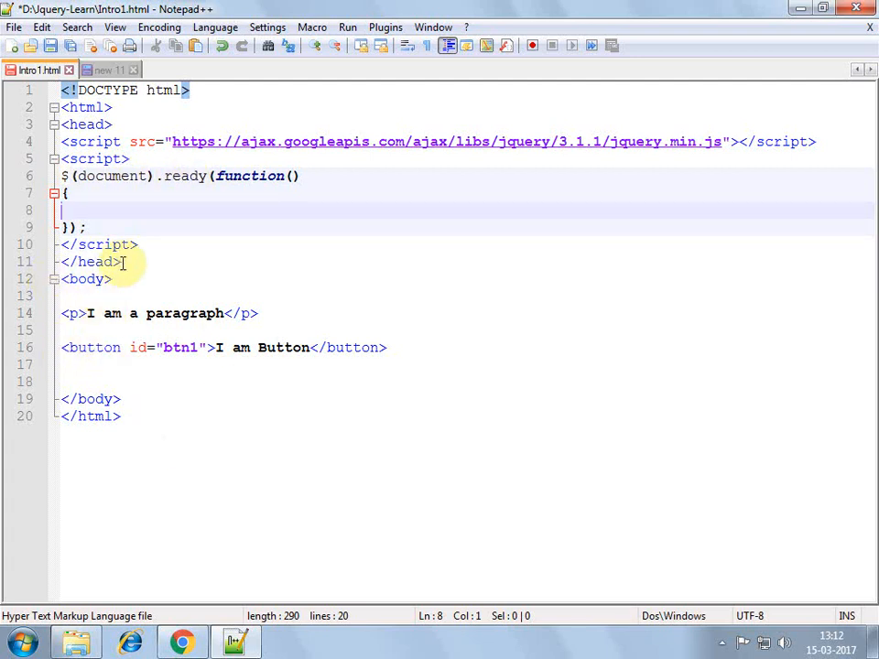
{"action": "mouse_move", "coordinate": [291, 176]}
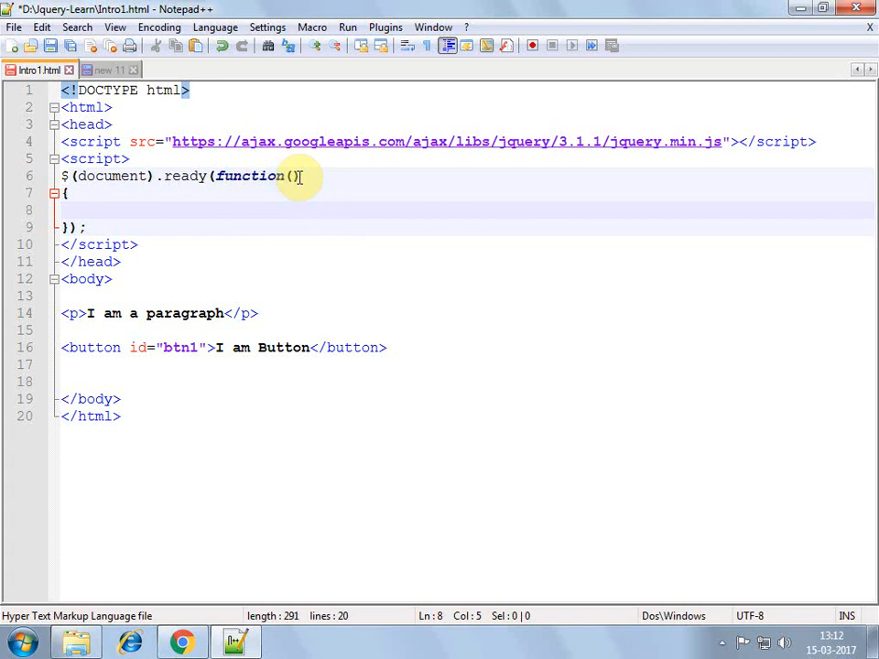
{"action": "type", "text": "alert"}
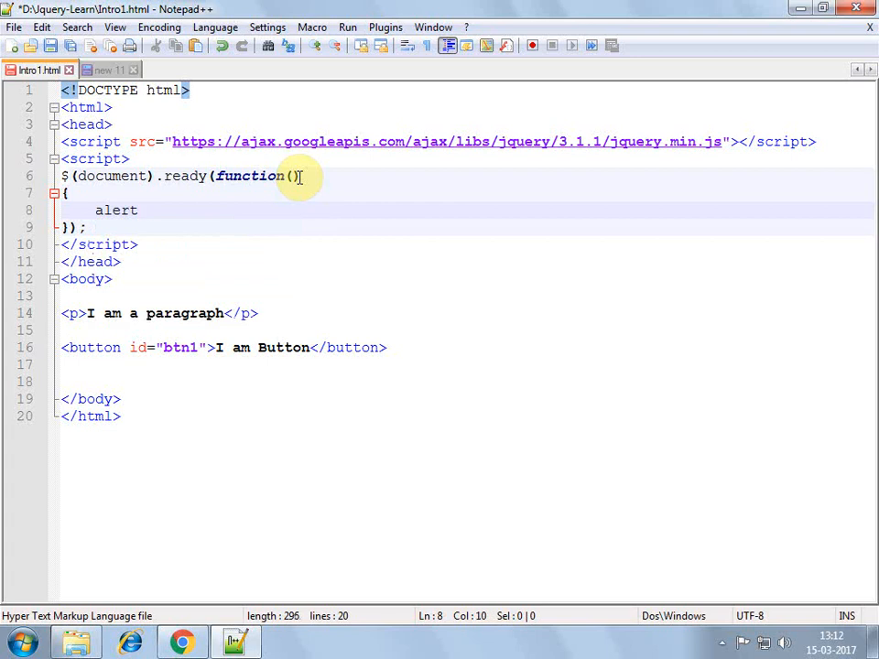
{"action": "type", "text": "(\"\")"}
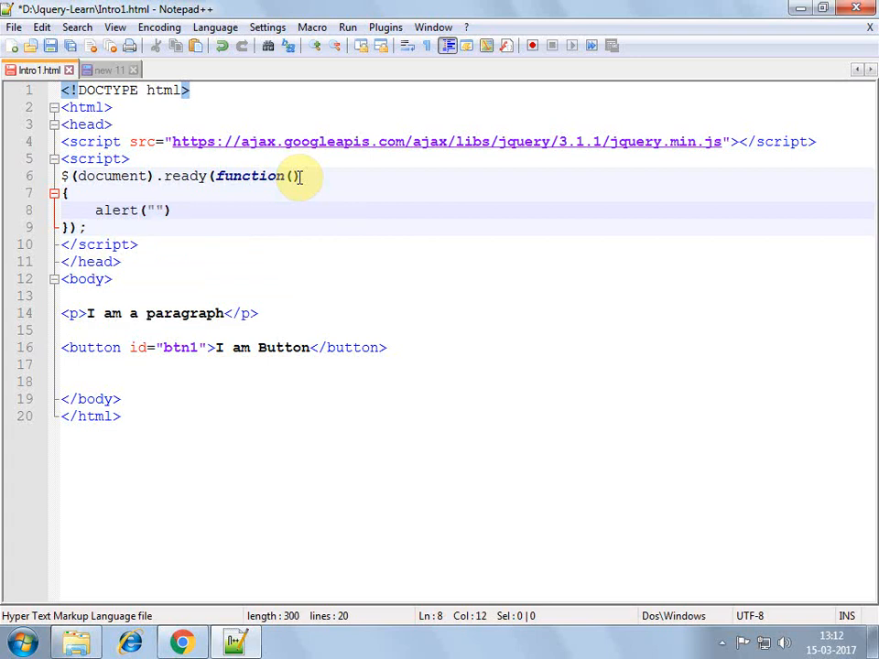
{"action": "type", "text": "hello"}
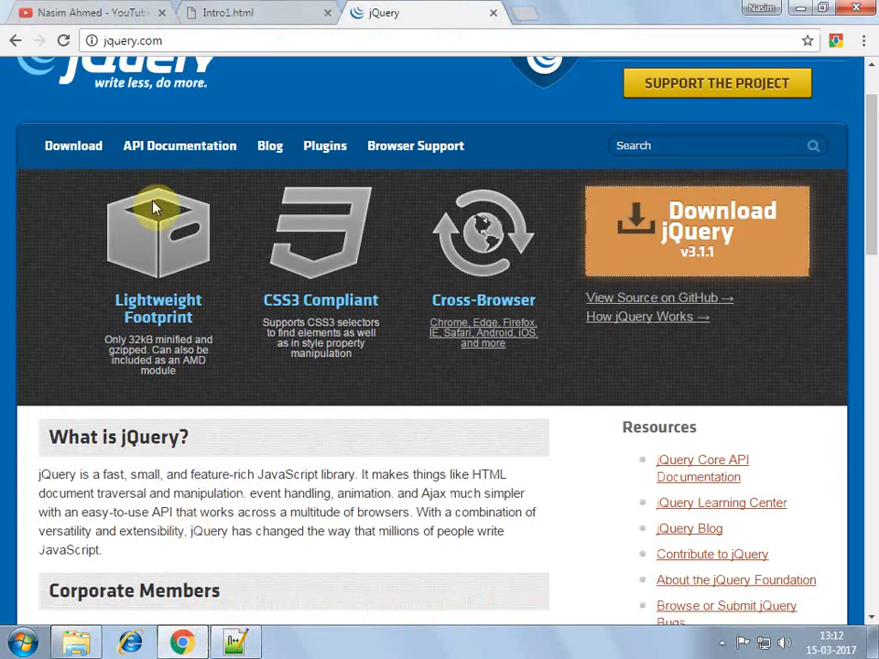
Reload Intro1.html in Chrome, dismiss the hello alert, and go back to Notepad++
{"action": "left_click", "coordinate": [238, 12]}
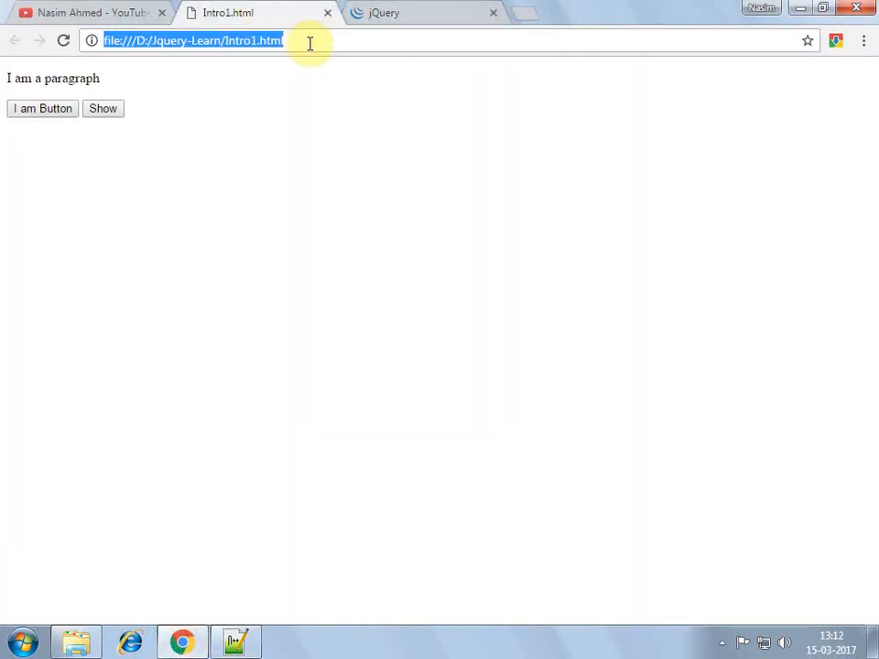
{"action": "left_click", "coordinate": [42, 108]}
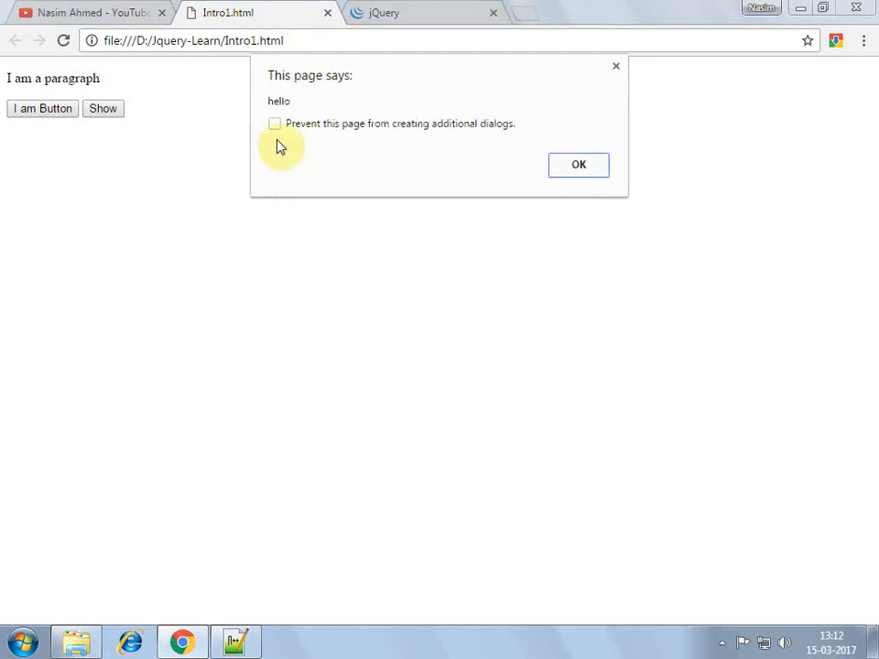
{"action": "mouse_move", "coordinate": [194, 94]}
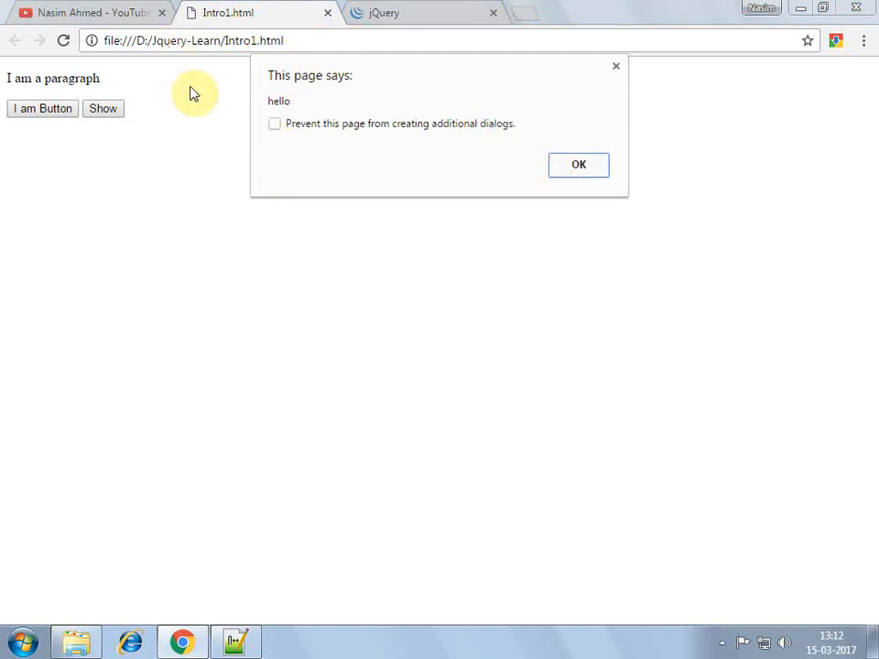
{"action": "mouse_move", "coordinate": [282, 228]}
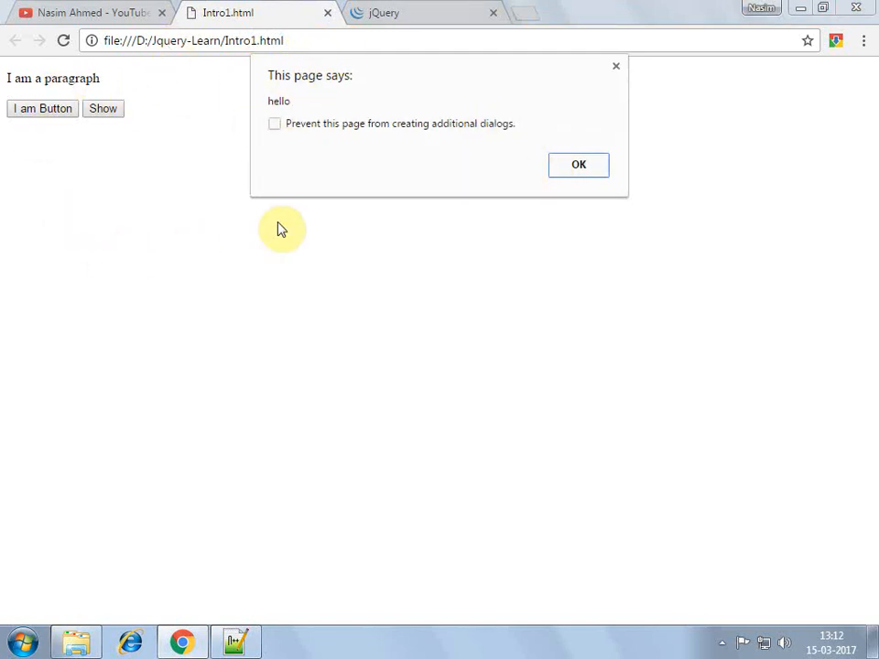
{"action": "left_click", "coordinate": [577, 165]}
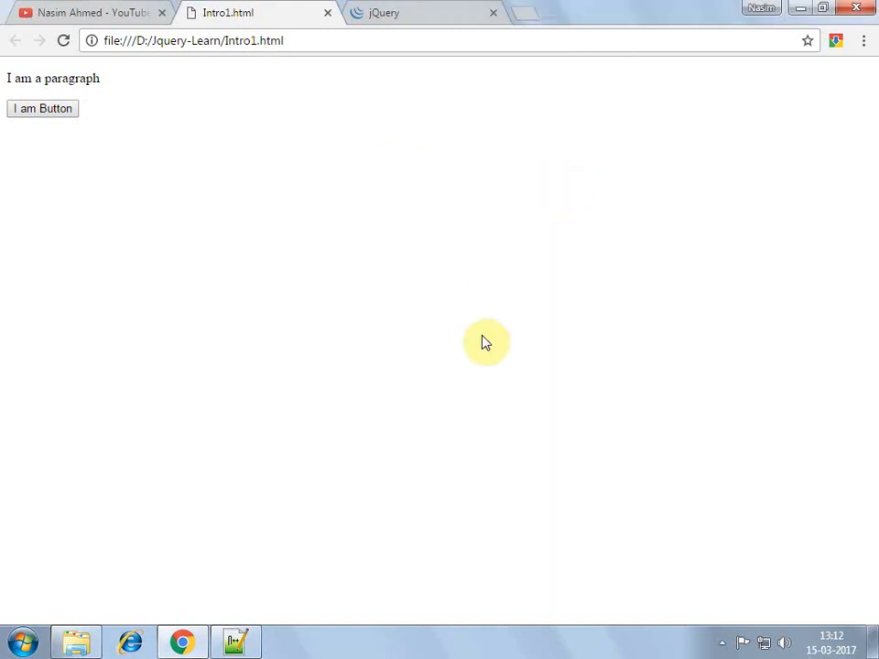
{"action": "left_click", "coordinate": [236, 641]}
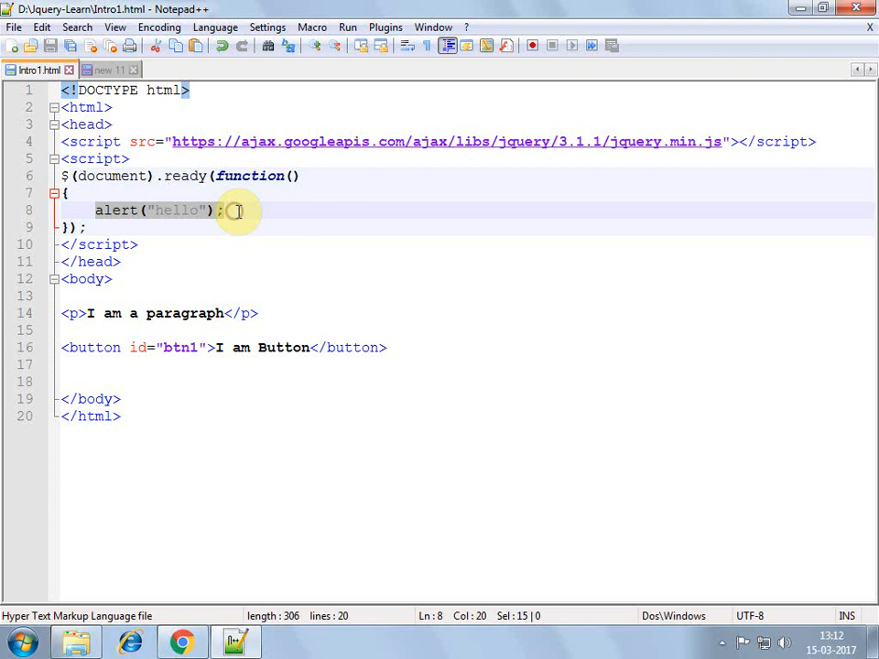
Replace the alert line with $("#btn1").click(function(){ }); inside the ready function
{"action": "key", "text": "Delete"}
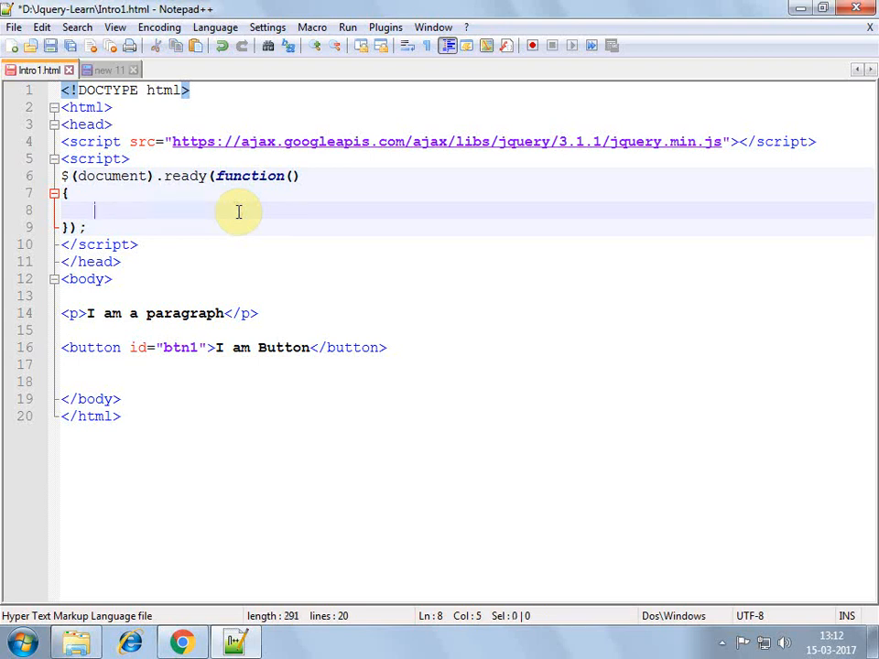
{"action": "mouse_move", "coordinate": [234, 272]}
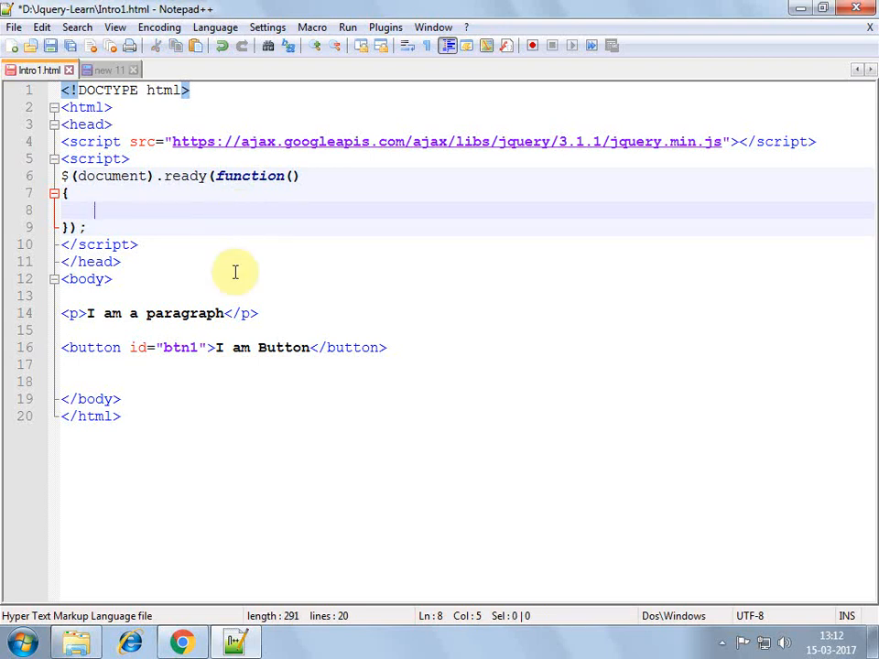
{"action": "mouse_move", "coordinate": [134, 313]}
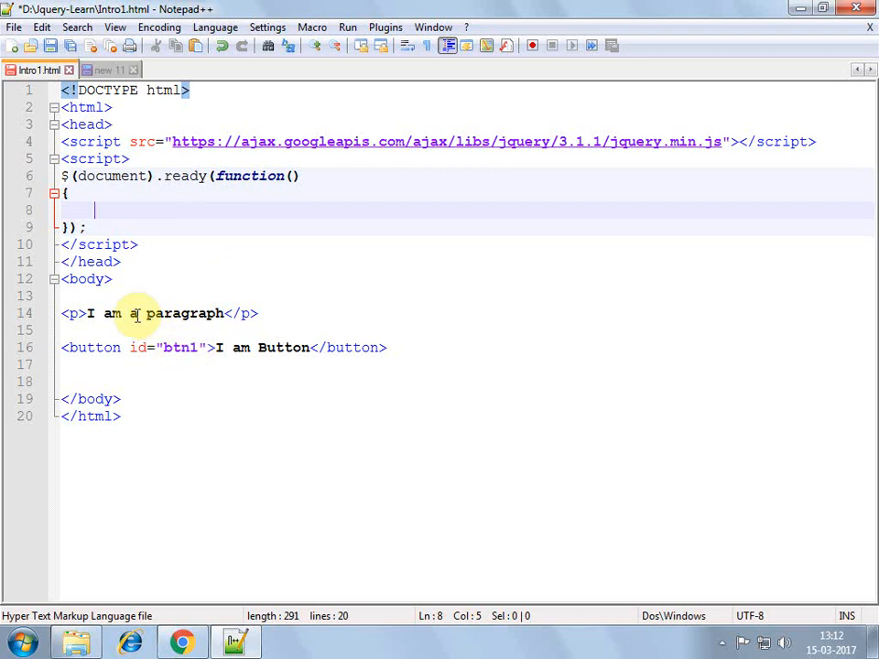
{"action": "mouse_move", "coordinate": [190, 280]}
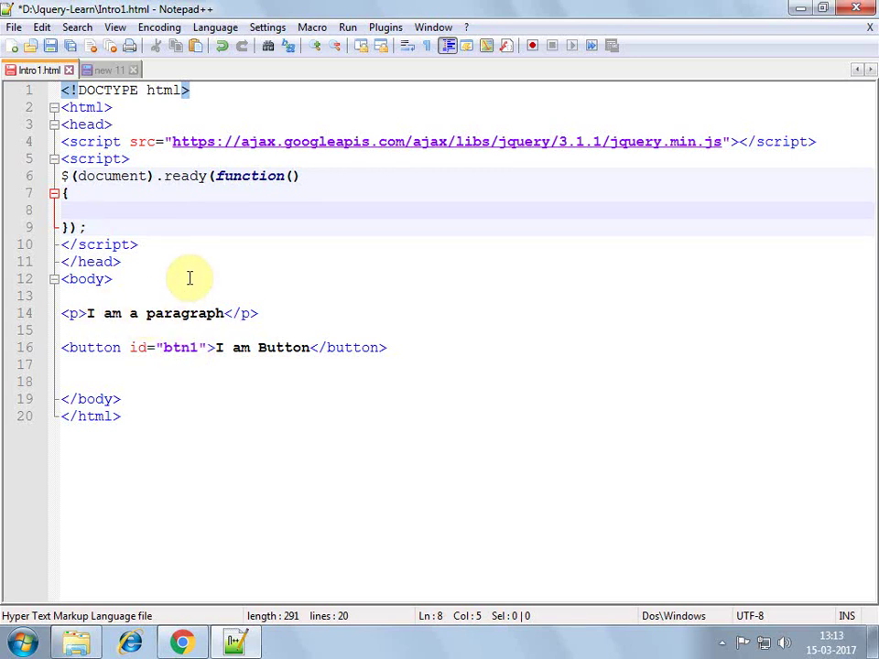
{"action": "type", "text": "$"}
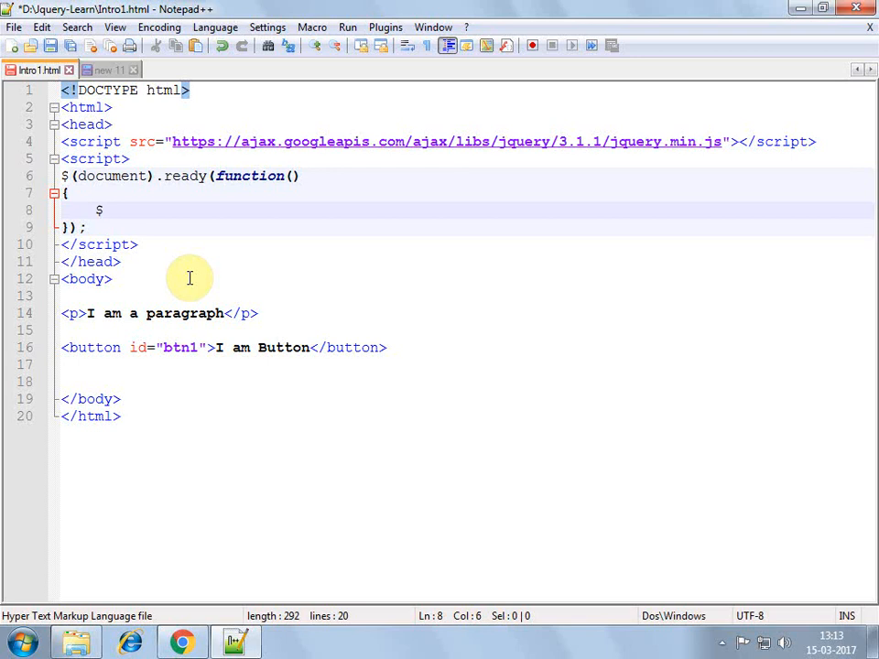
{"action": "type", "text": "()"}
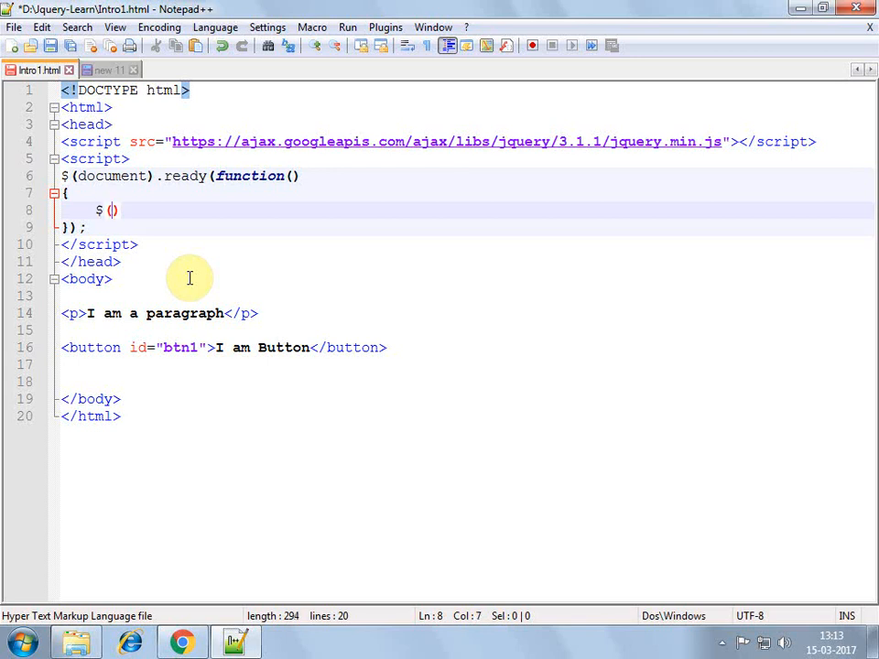
{"action": "type", "text": "\"\""}
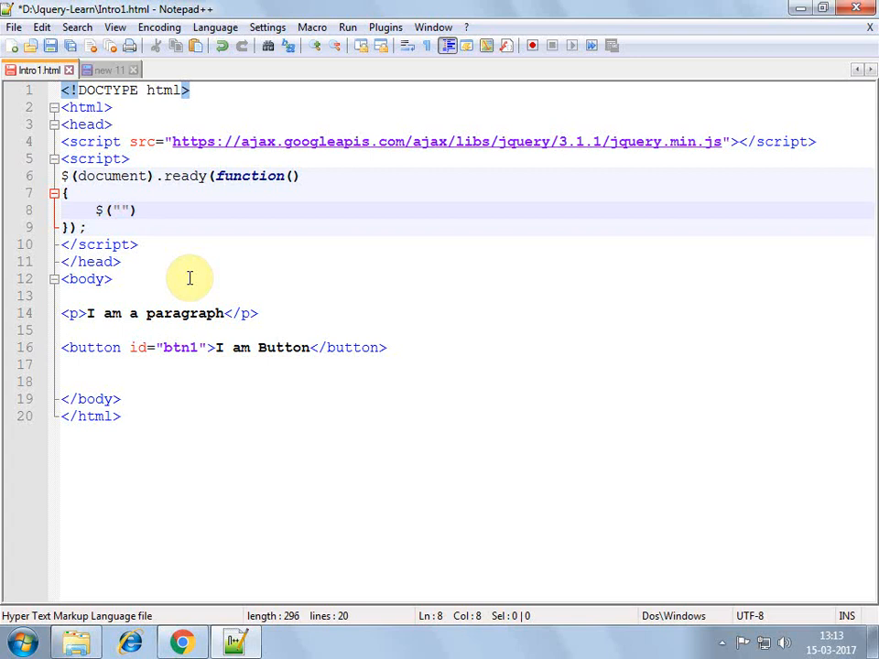
{"action": "type", "text": "#"}
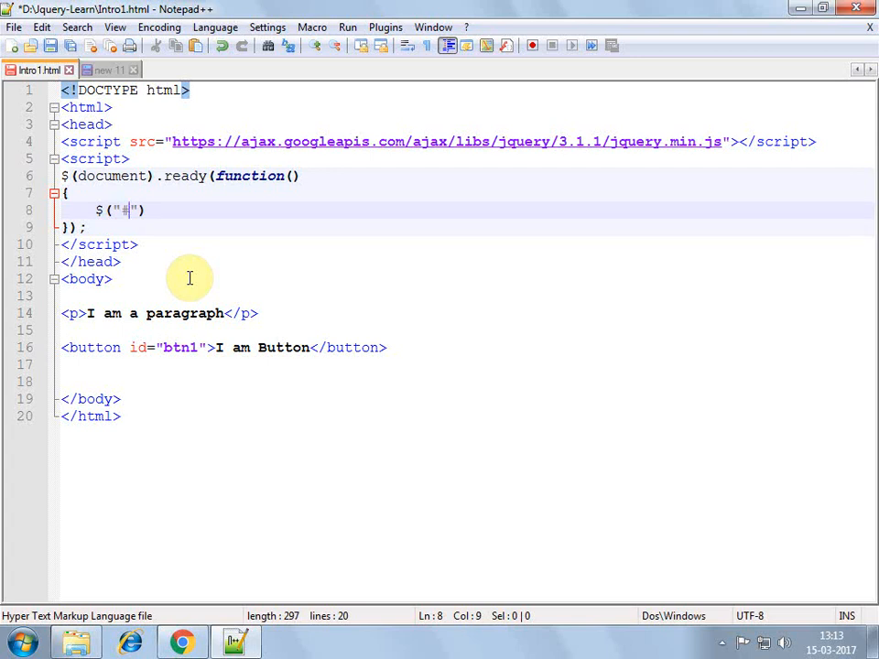
{"action": "type", "text": "btn1"}
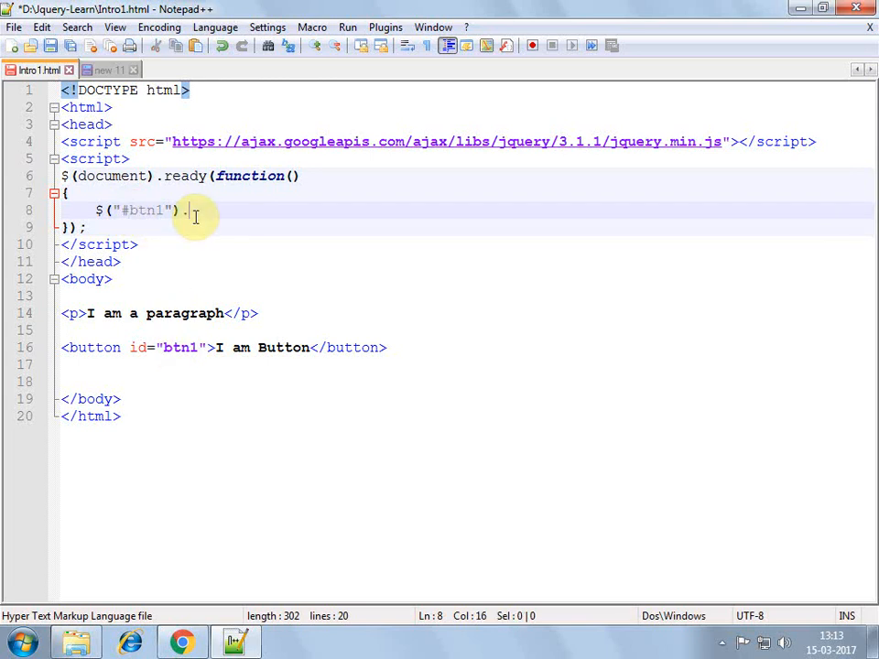
{"action": "type", "text": "click"}
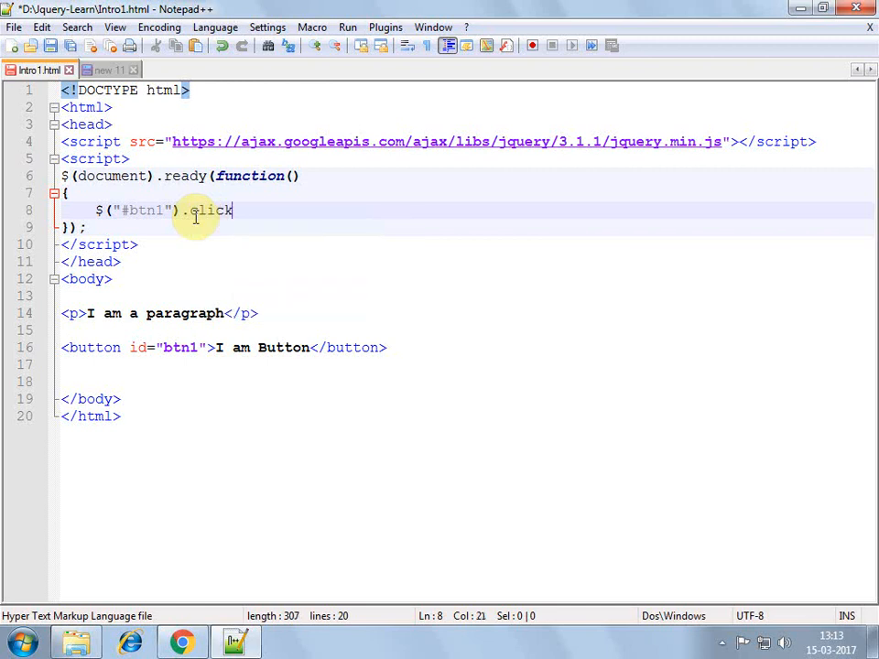
{"action": "type", "text": "()"}
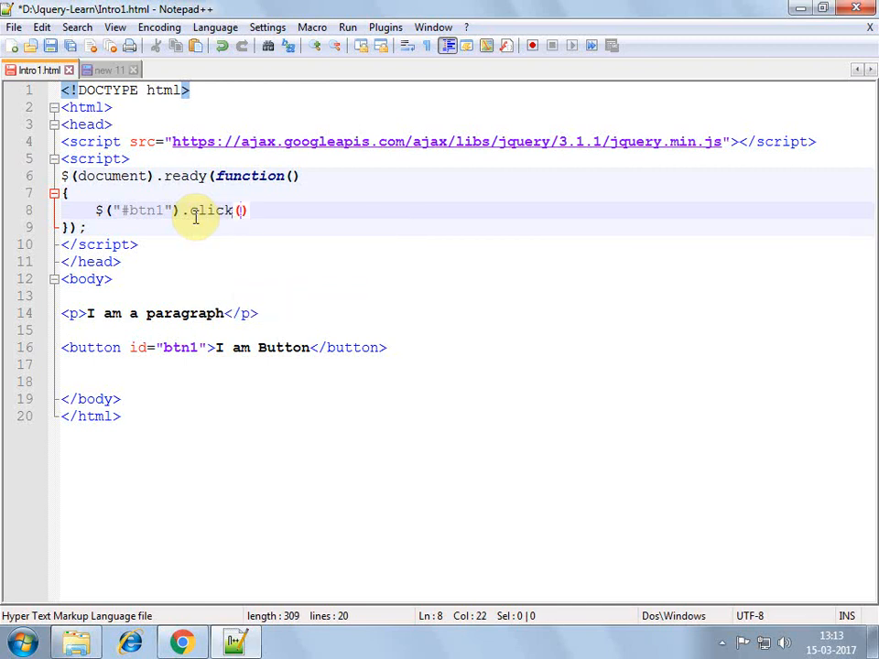
{"action": "type", "text": ";"}
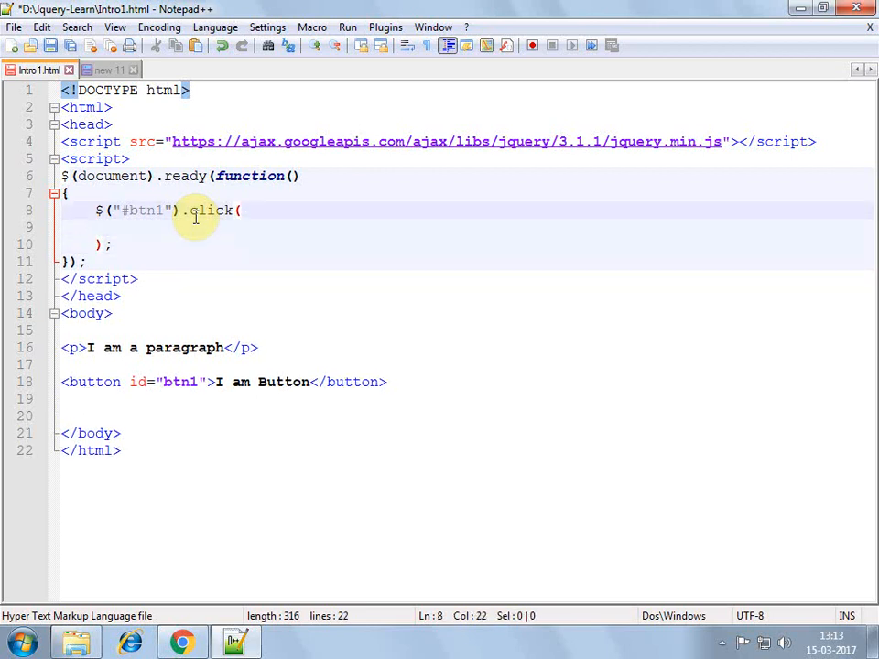
{"action": "type", "text": "function"}
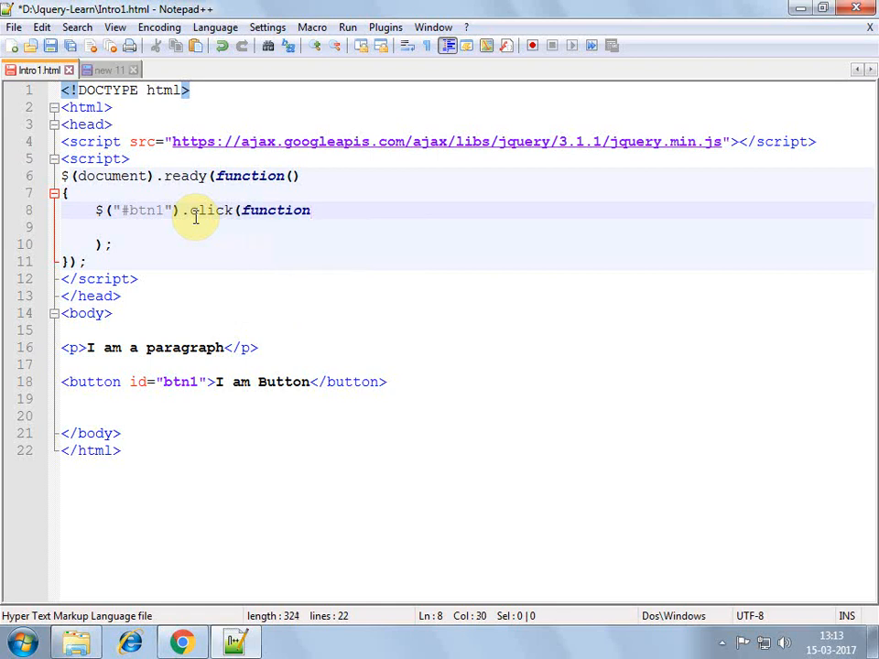
{"action": "type", "text": "{}"}
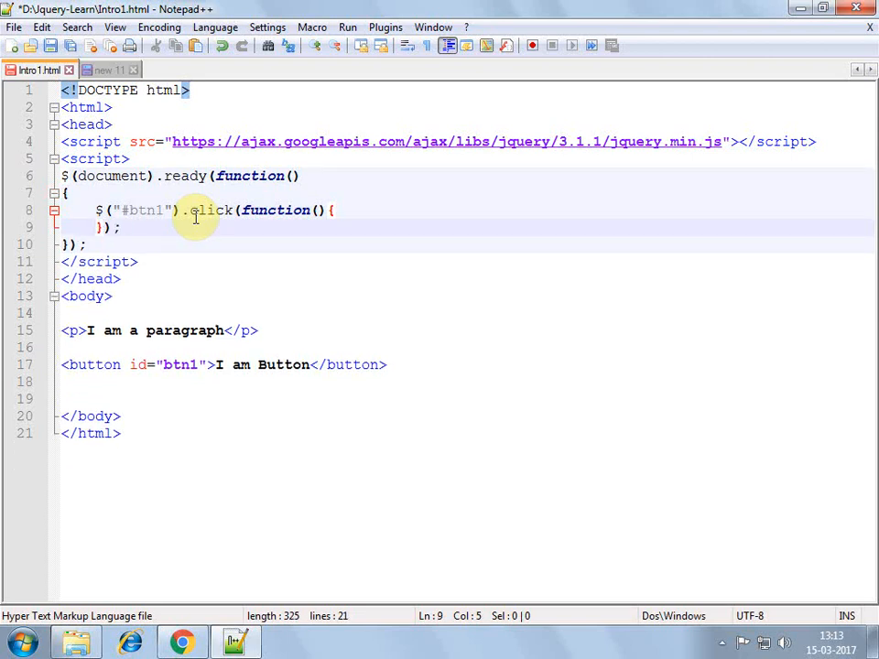
Write alert("hello btn1 is clicked"); inside the btn1 click handler, fixing the semicolon placement
{"action": "key", "text": "Enter"}
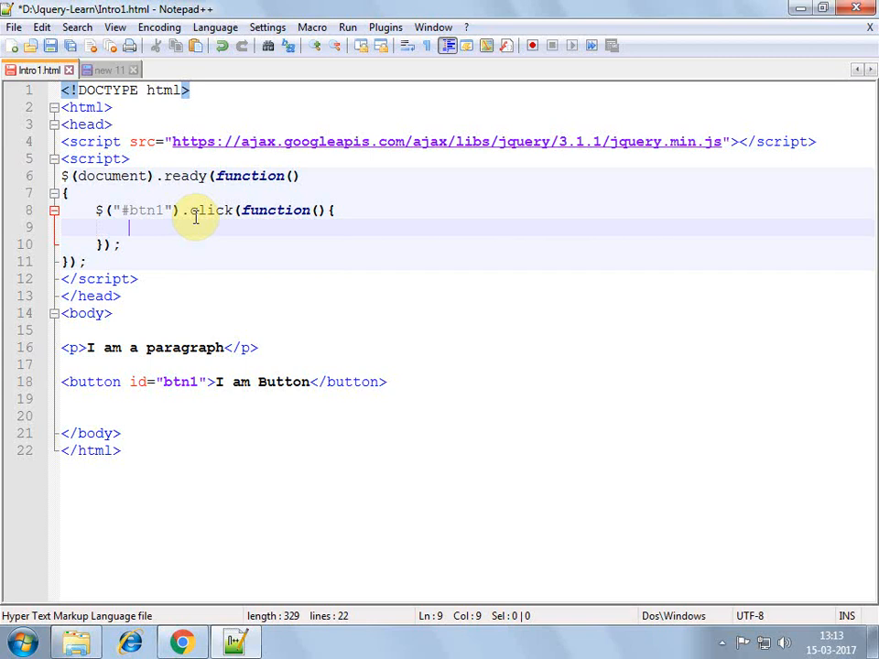
{"action": "type", "text": "alert(\"hel"}
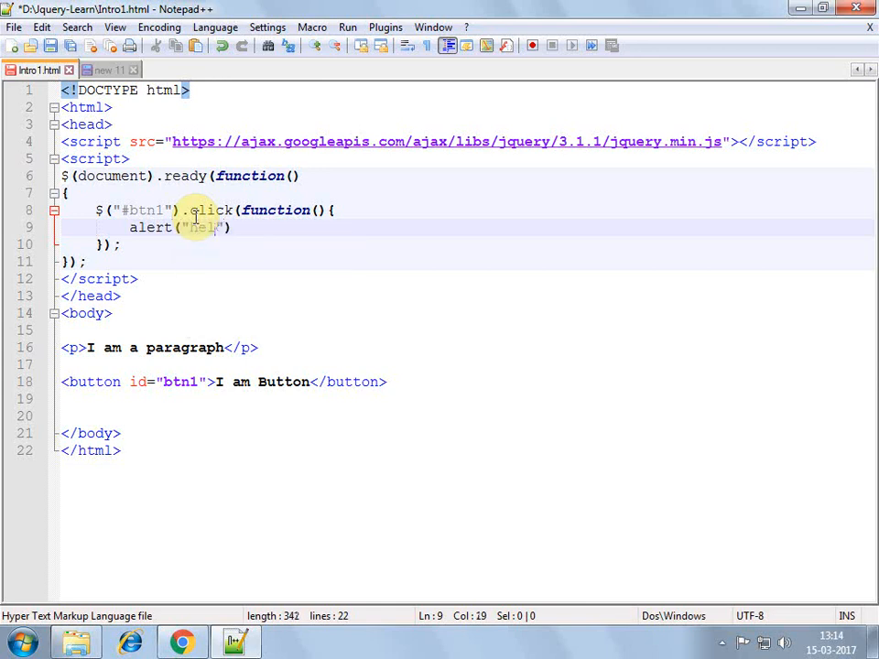
{"action": "type", "text": "hello a btn is"}
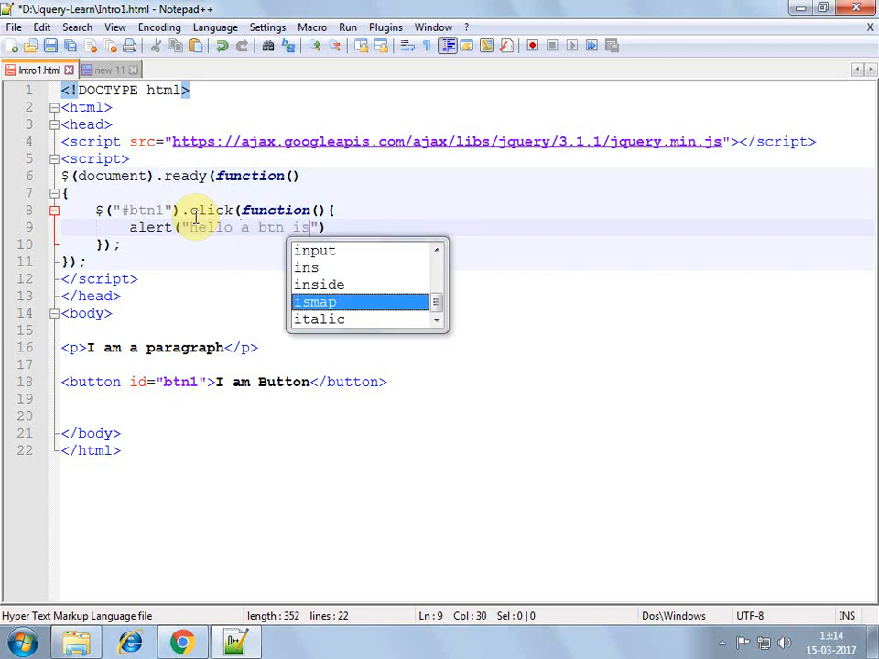
{"action": "type", "text": "clicked"}
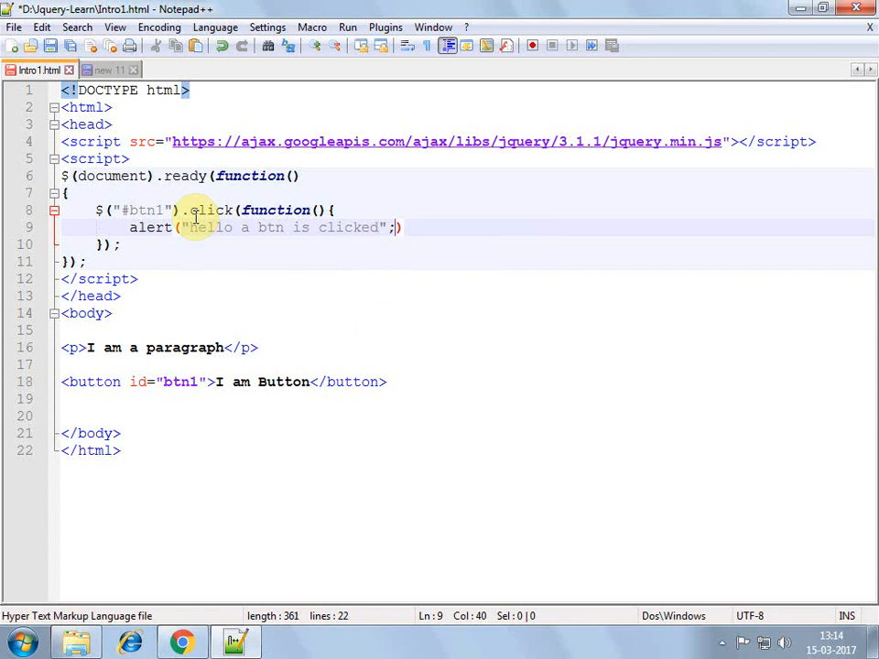
{"action": "key", "text": "BackSpace"}
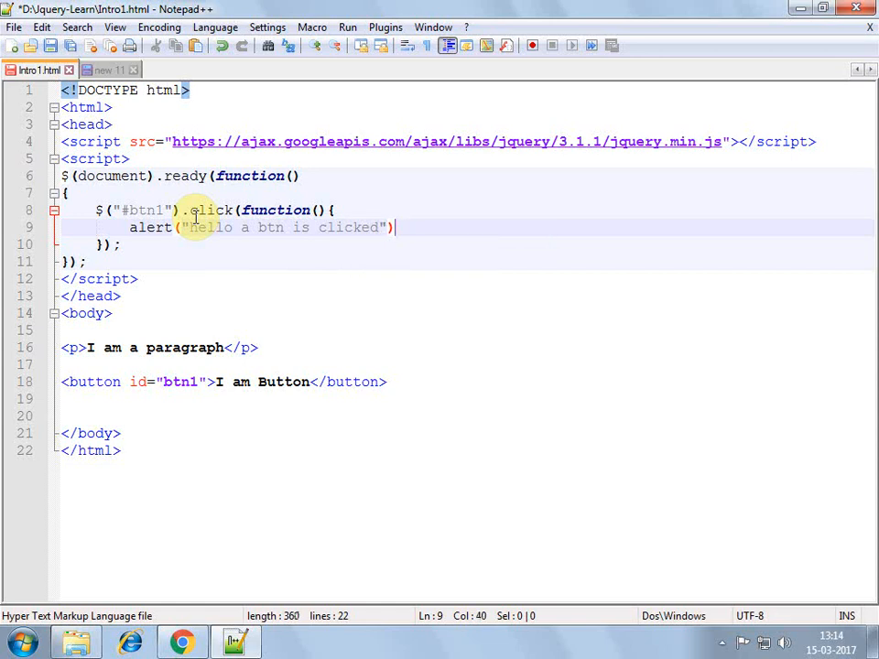
{"action": "type", "text": ";"}
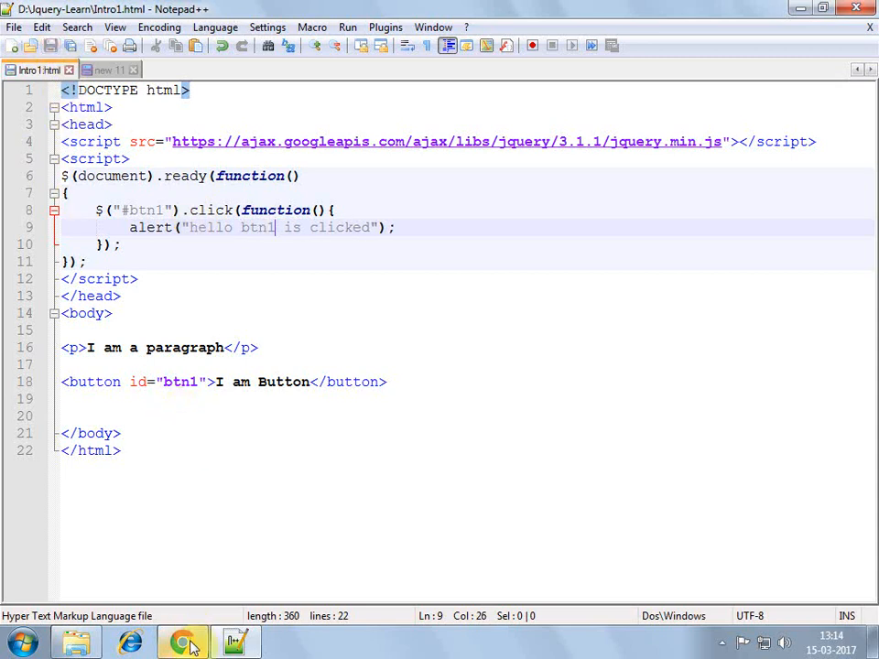
Switch to Chrome and click 'I am Button' on Intro1.html to trigger the alert
{"action": "left_click", "coordinate": [183, 636]}
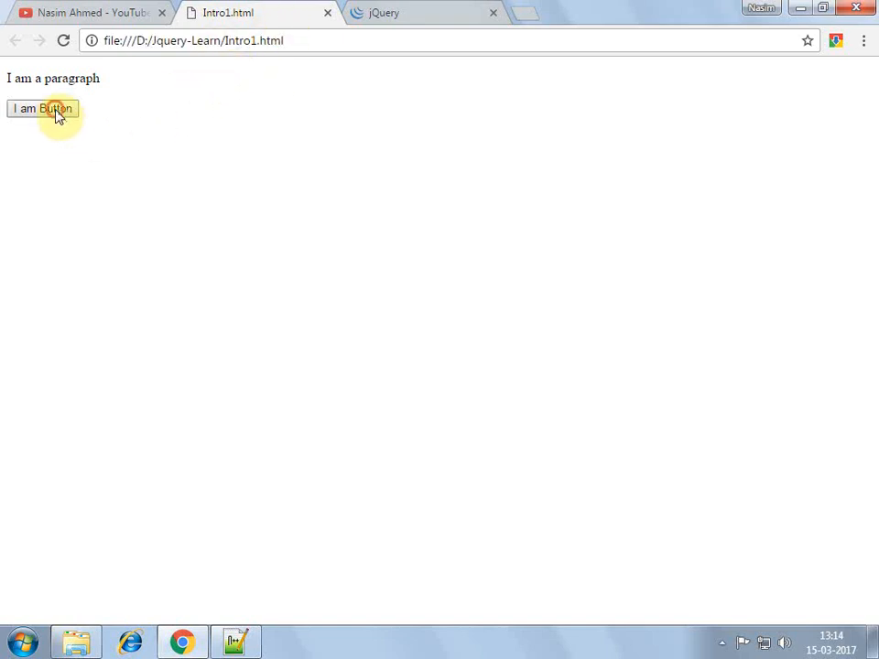
{"action": "left_click", "coordinate": [44, 108]}
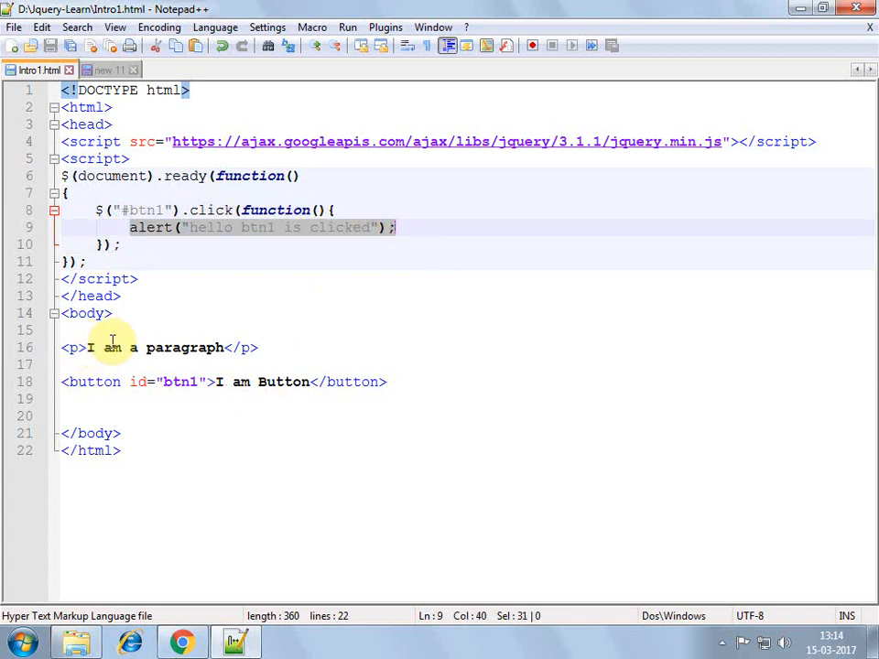
{"action": "mouse_move", "coordinate": [154, 325]}
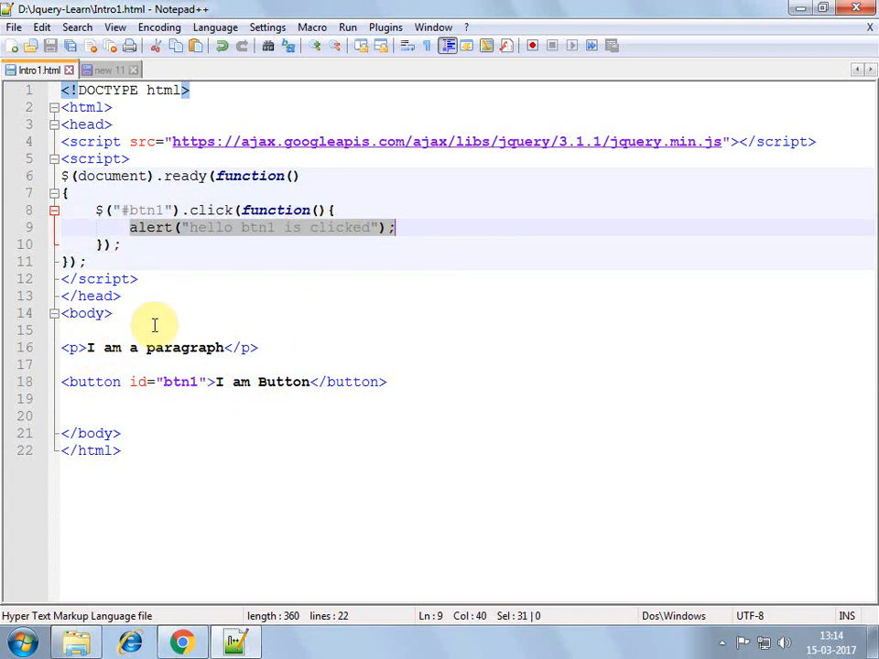
Replace the alert statement in the #btn1 click handler with $("p").hide();
{"action": "key", "text": "Delete"}
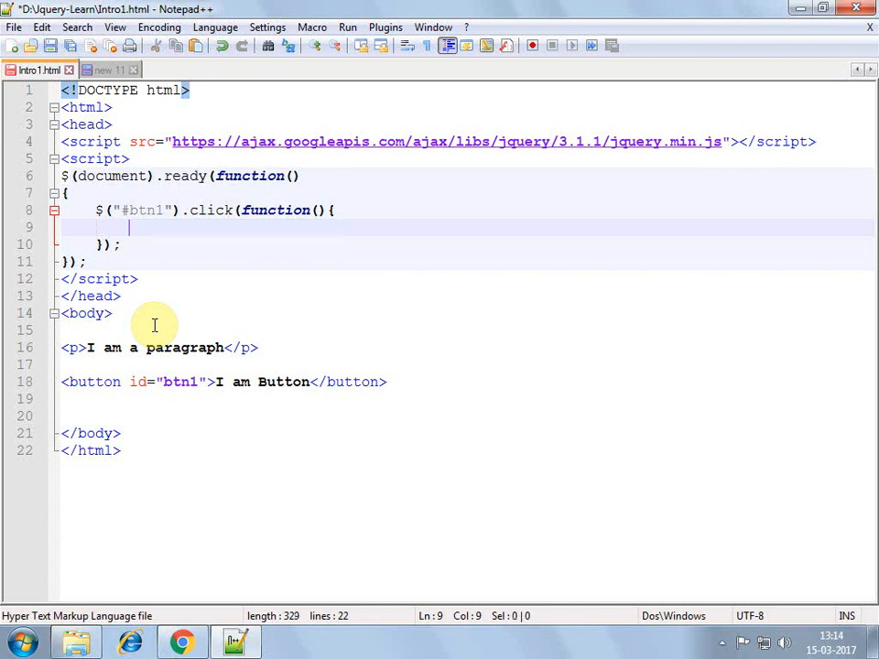
{"action": "type", "text": "$"}
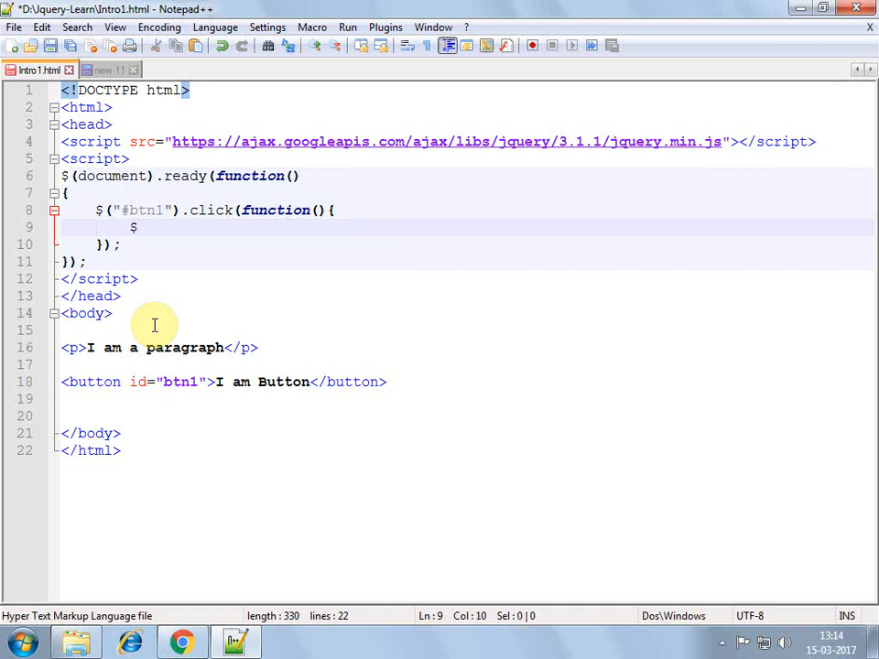
{"action": "type", "text": "()"}
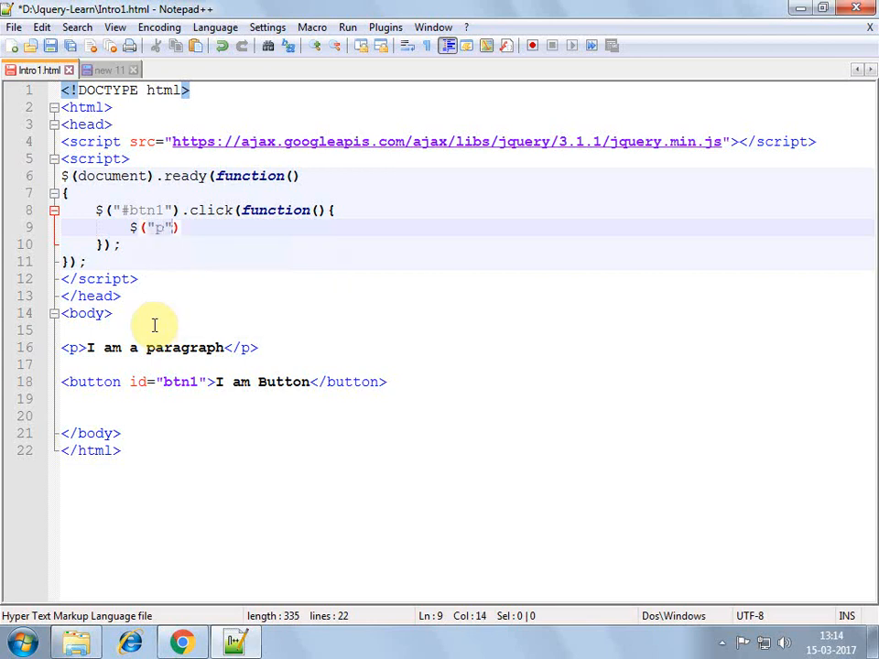
{"action": "type", "text": "."}
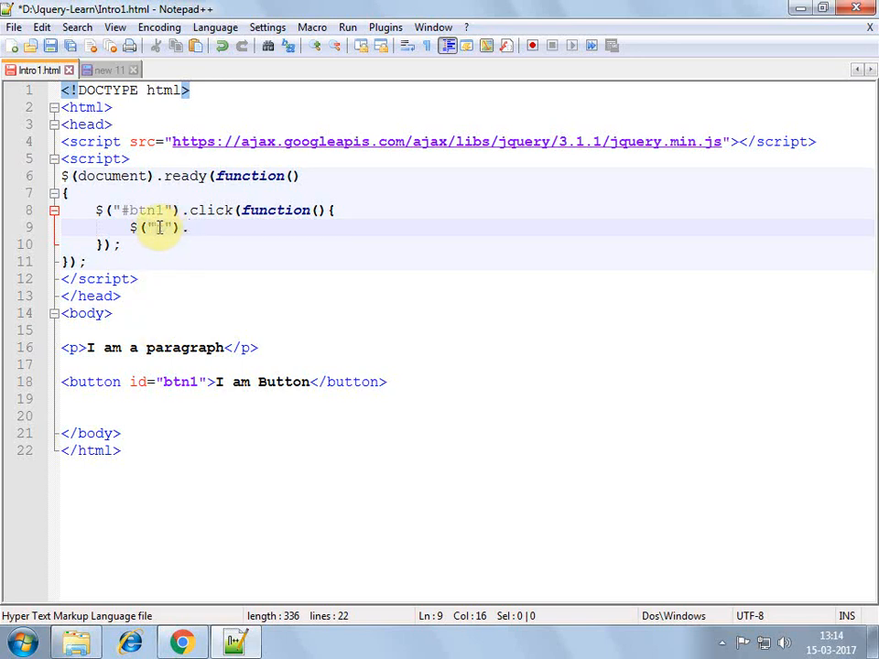
{"action": "type", "text": "p"}
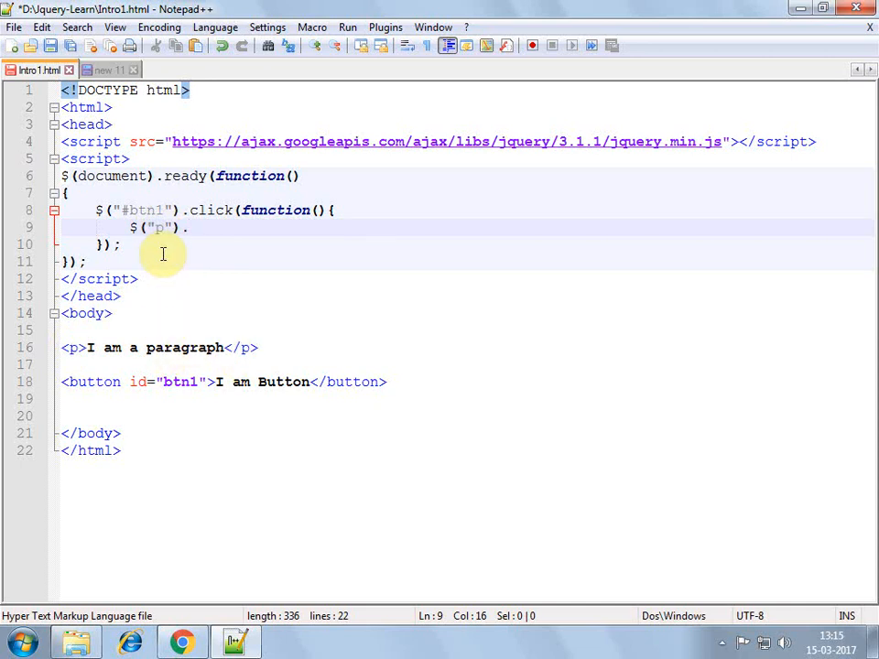
{"action": "type", "text": "hide("}
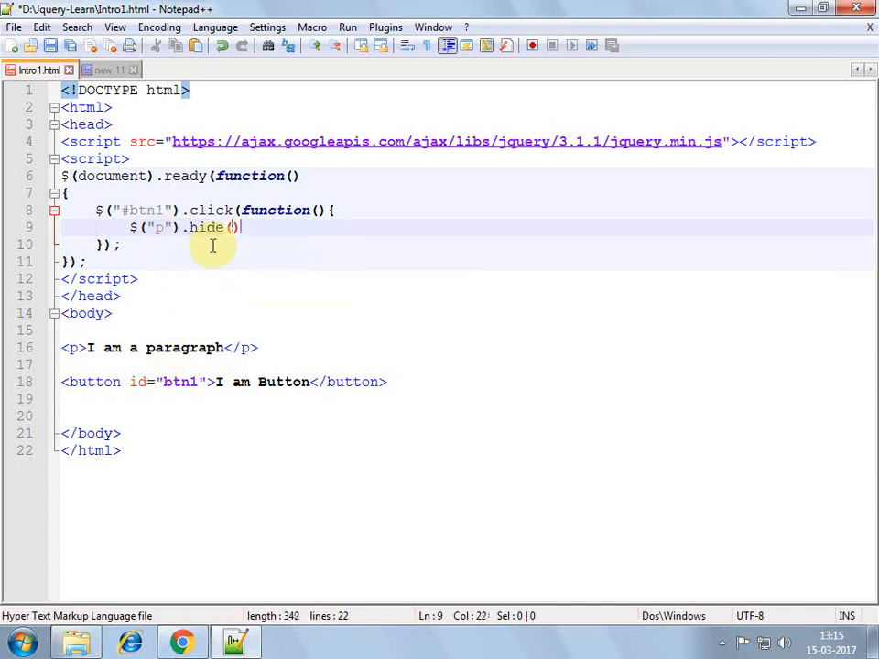
{"action": "type", "text": ";"}
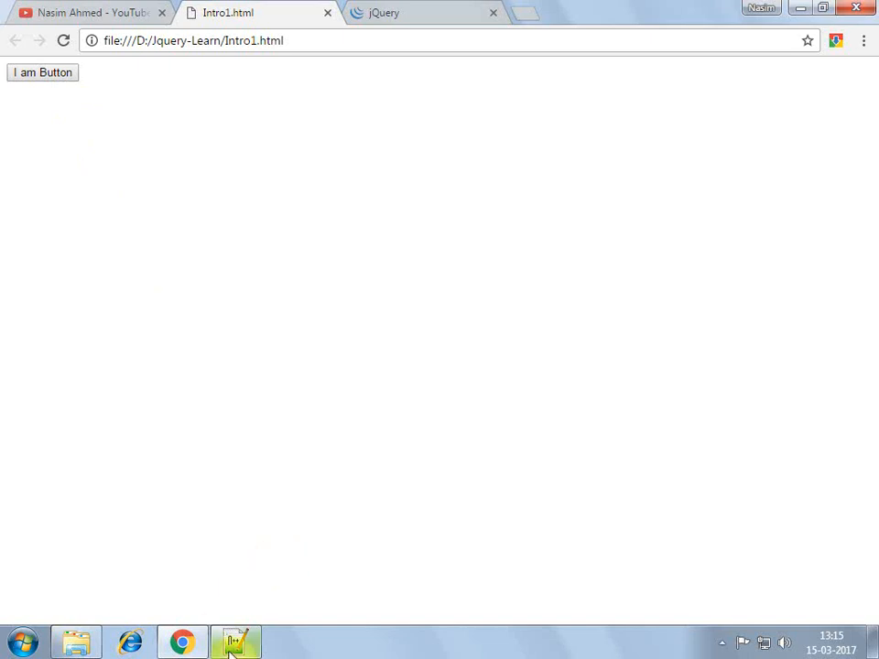
Return to the Intro1.html code in Notepad++ after viewing the jQuery website
{"action": "left_click", "coordinate": [233, 641]}
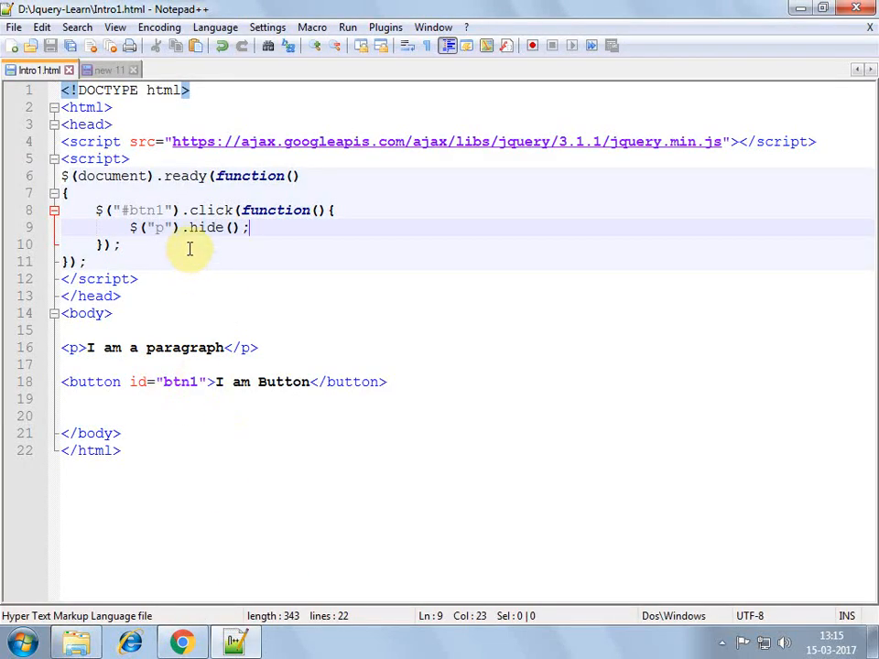
{"action": "mouse_move", "coordinate": [576, 150]}
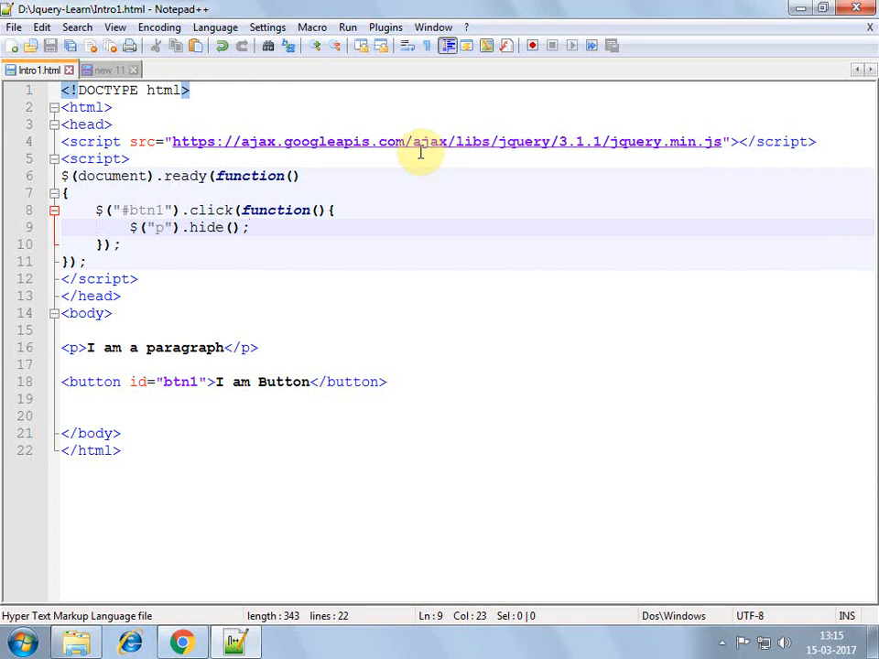
{"action": "mouse_move", "coordinate": [180, 147]}
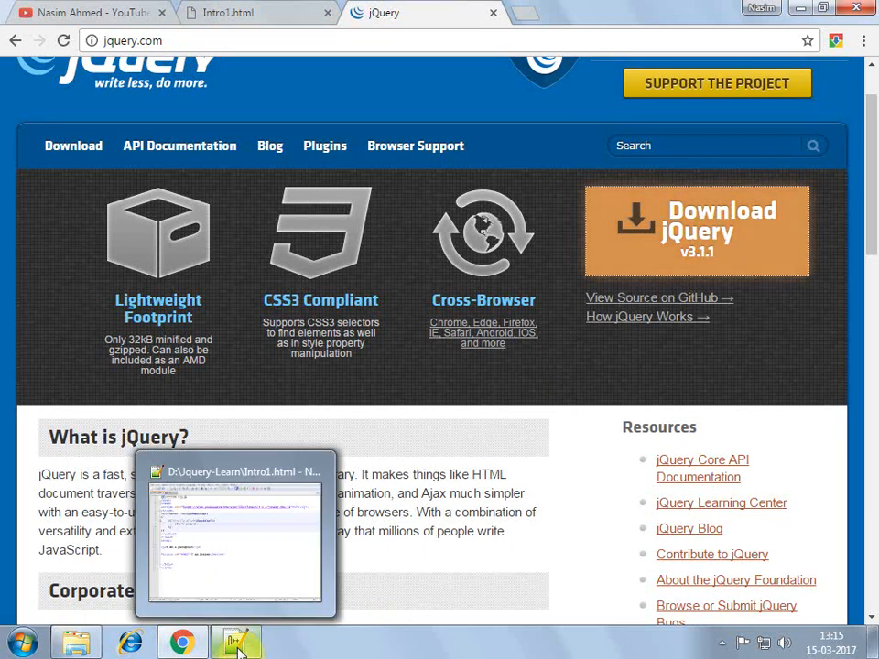
{"action": "left_click", "coordinate": [235, 642]}
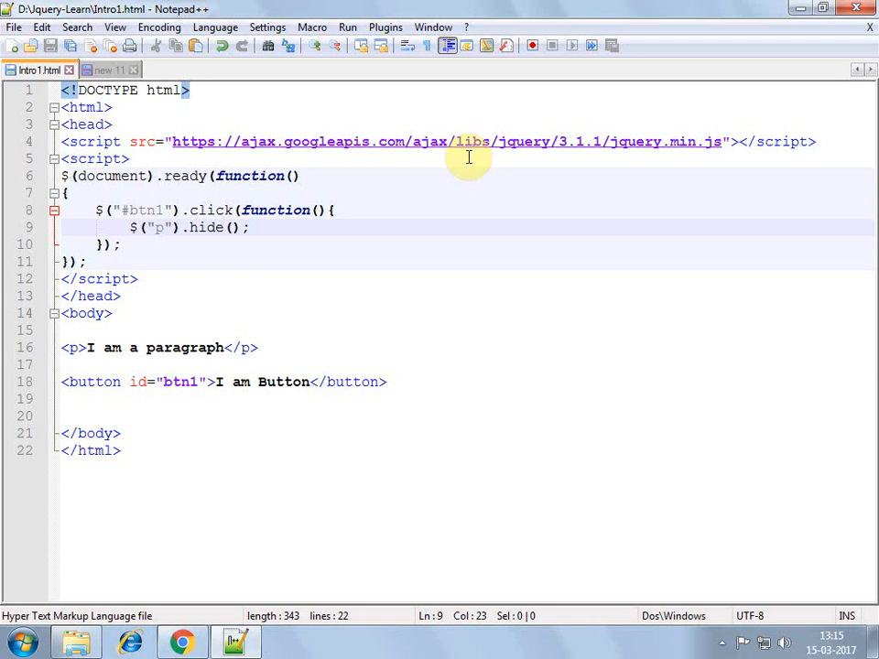
{"action": "mouse_move", "coordinate": [338, 150]}
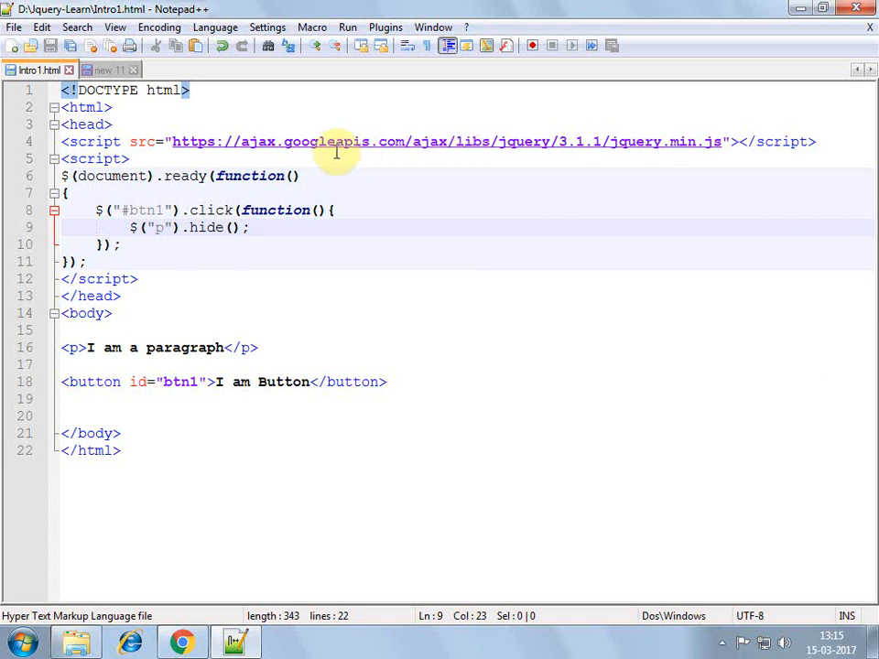
{"action": "mouse_move", "coordinate": [282, 158]}
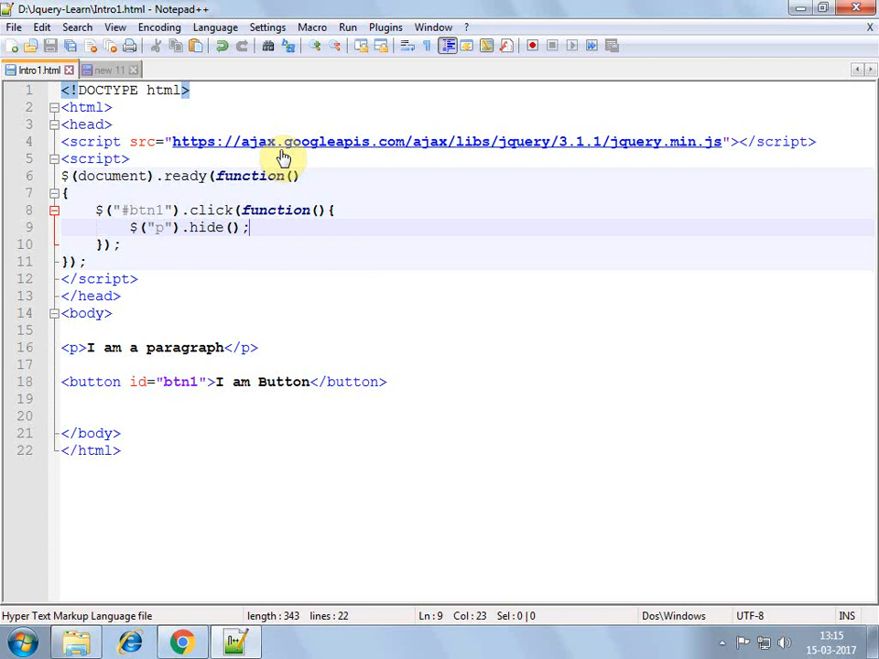
{"action": "mouse_move", "coordinate": [327, 525]}
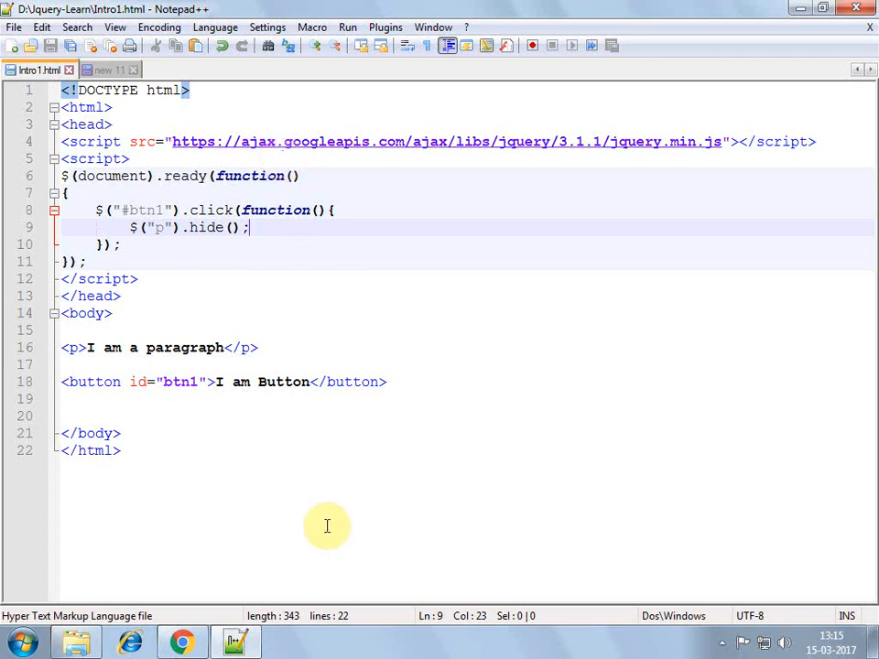